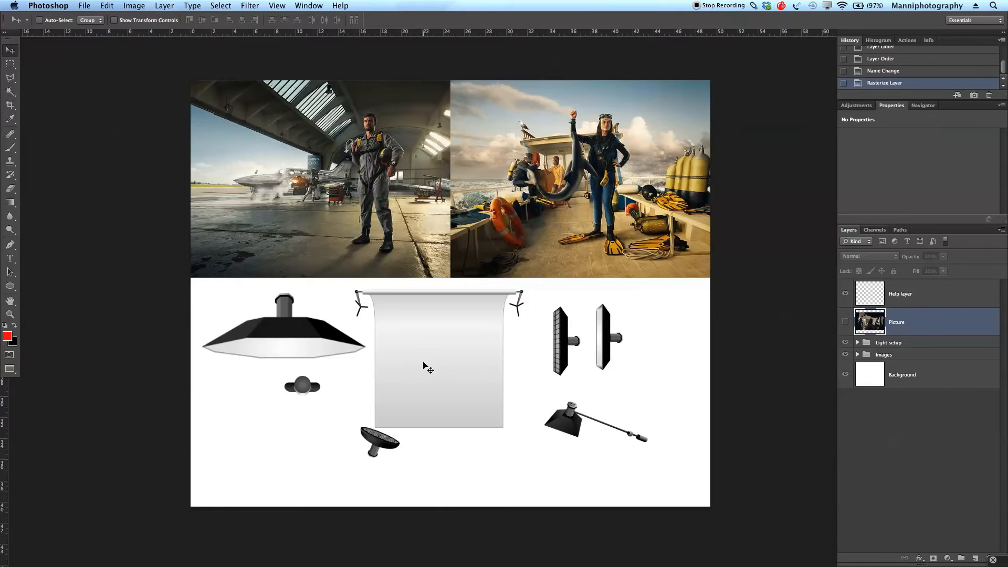
mouse_move(423, 345)
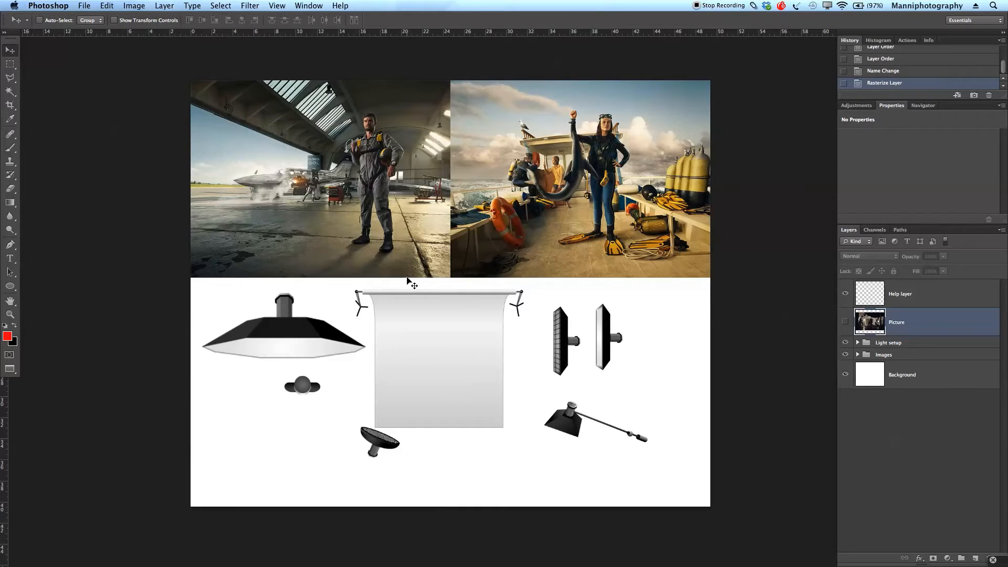
mouse_move(403, 285)
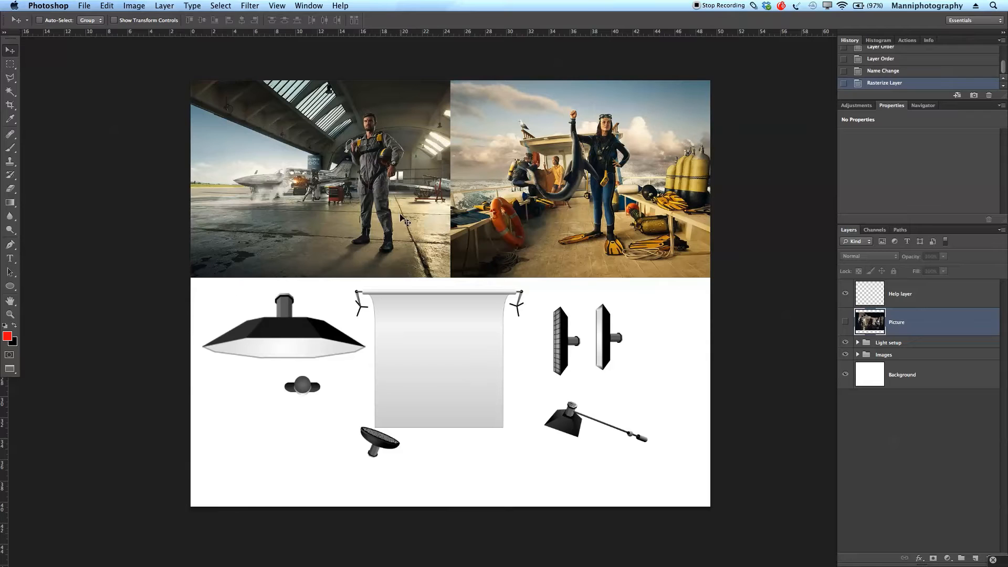
mouse_move(399, 281)
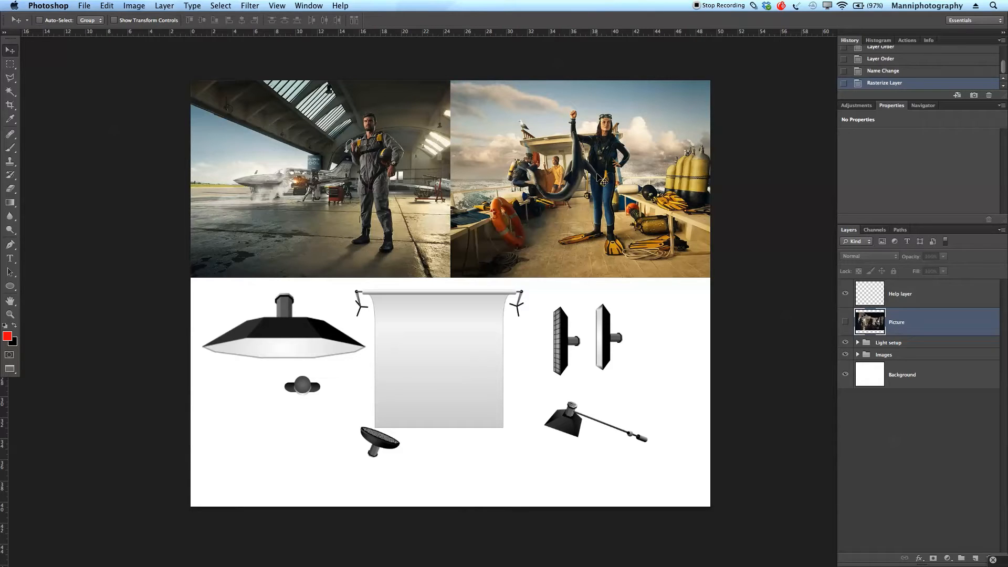
mouse_move(477, 230)
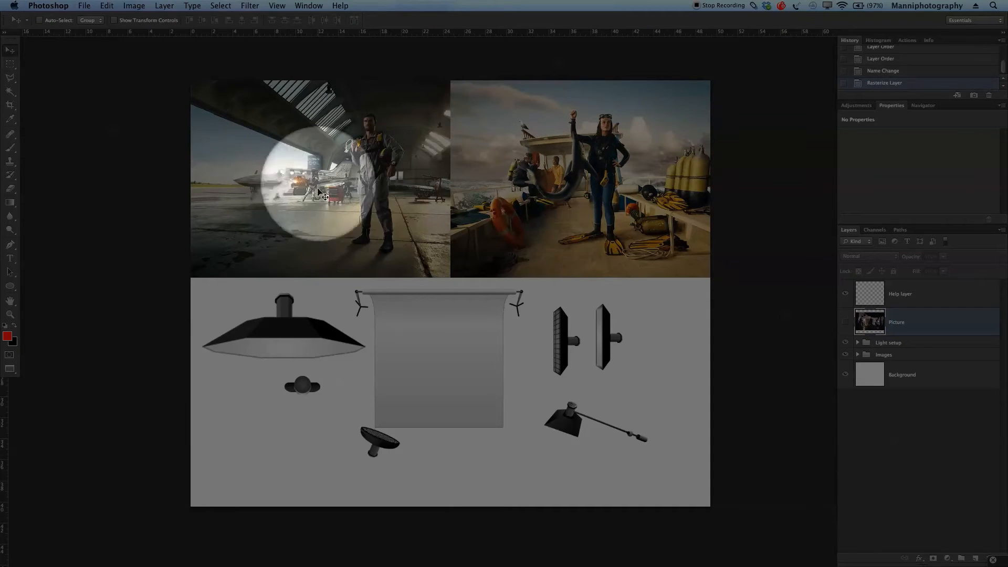
- Flip the octabox light 180° and place it at the bottom edge of the lighting diagram
left_click_drag(321, 193, 372, 122)
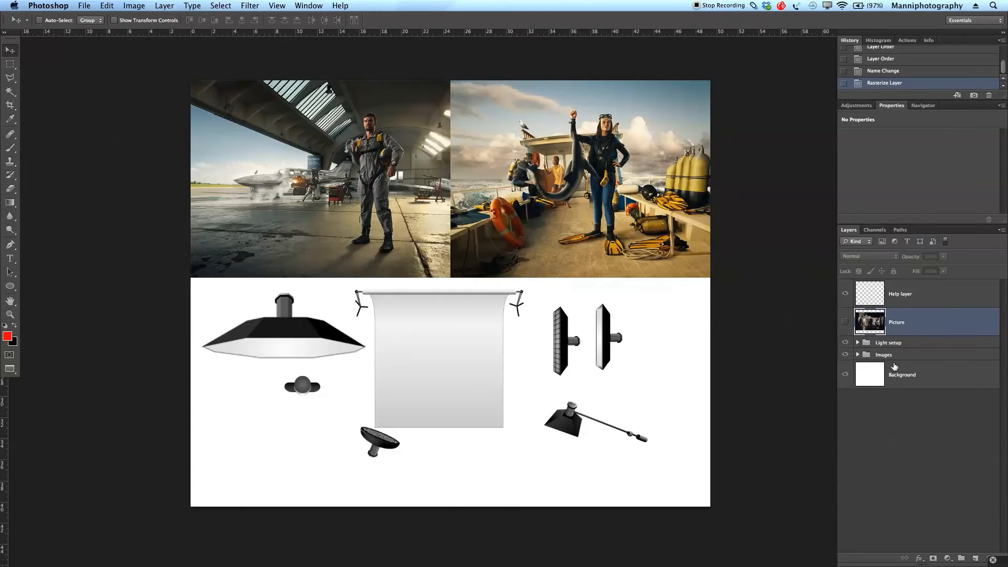
left_click(858, 342)
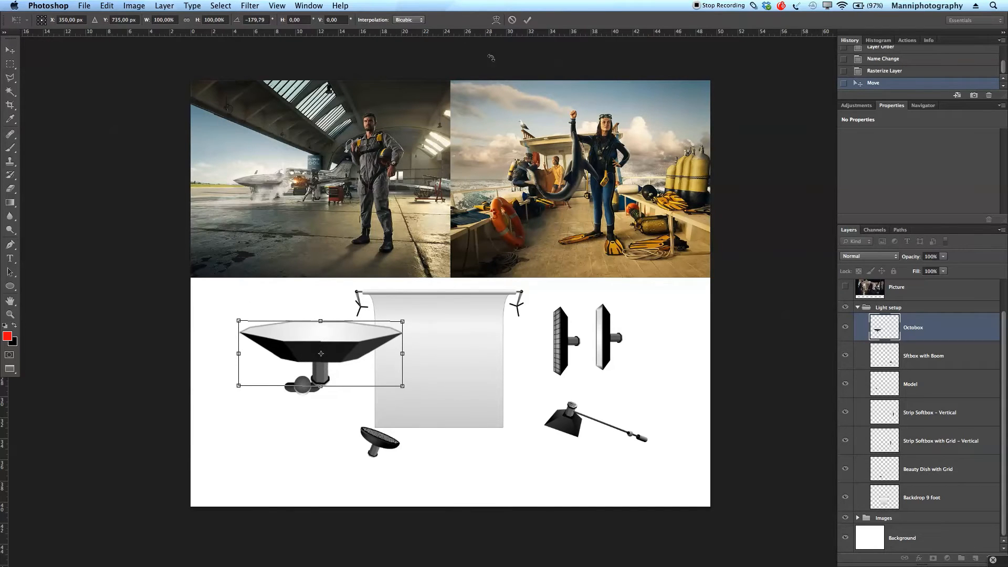
left_click_drag(321, 354, 411, 474)
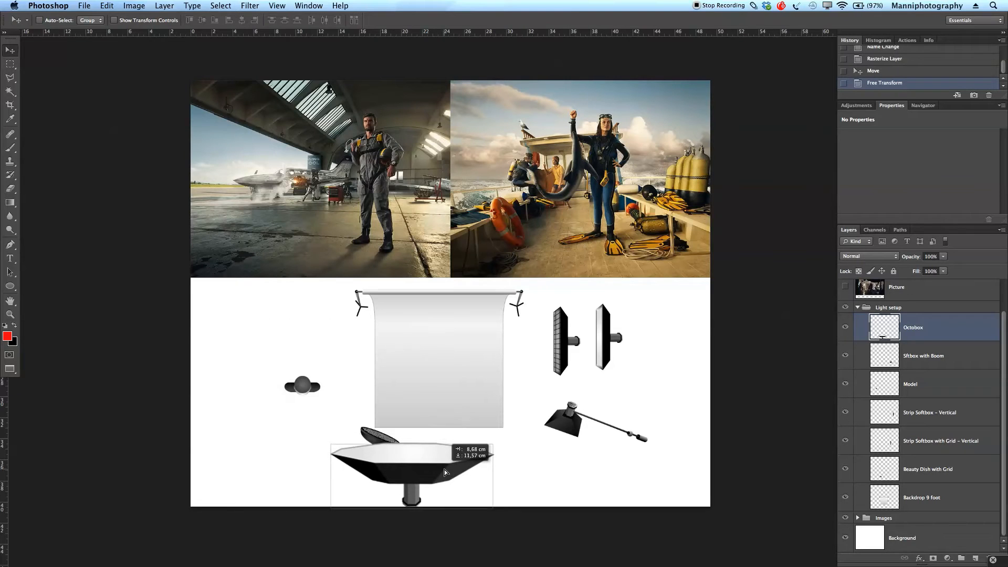
left_click_drag(443, 472, 466, 505)
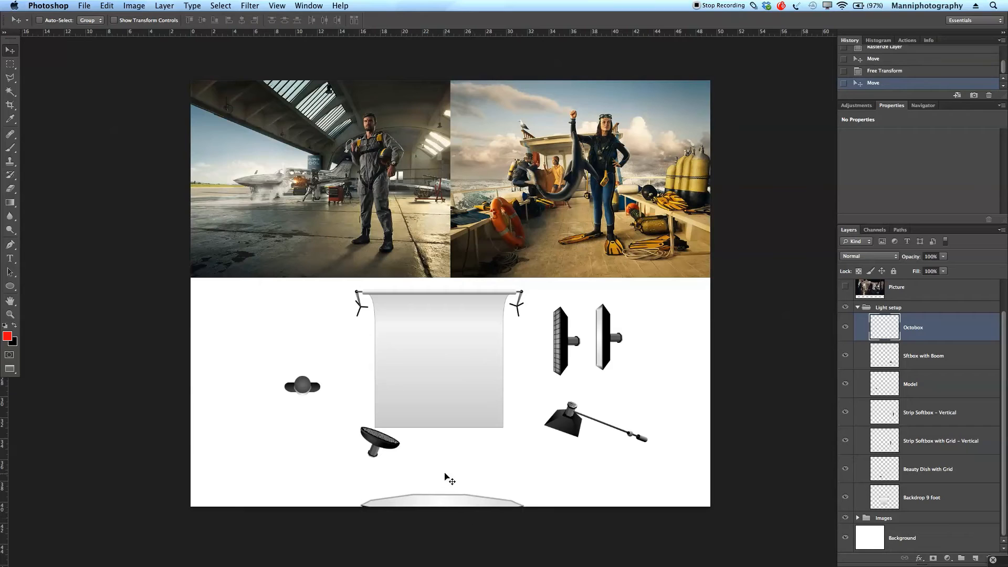
mouse_move(362, 482)
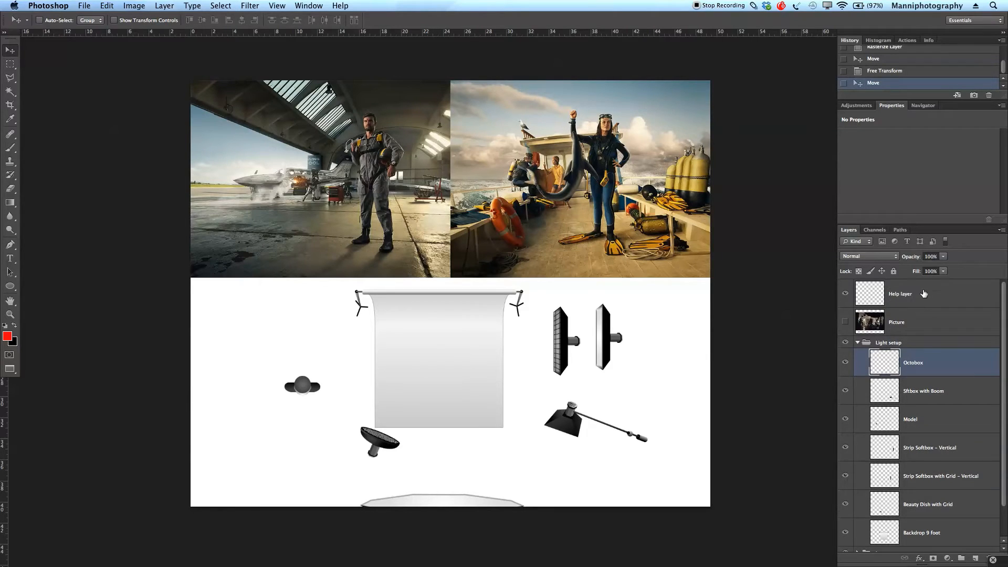
- Paint a red X below the beauty dish and red arrow marks on the Help layer
left_click(900, 293)
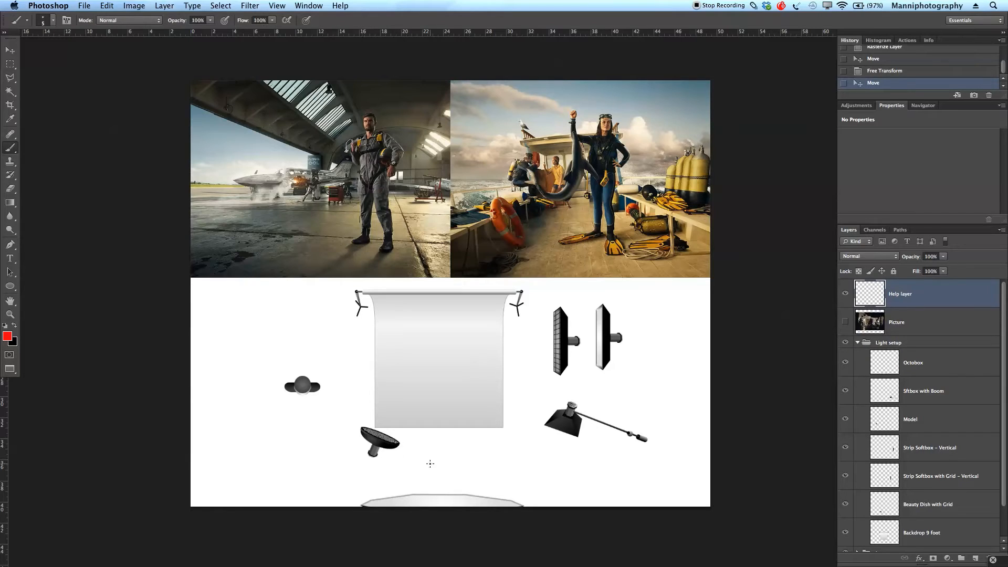
left_click_drag(425, 451, 445, 468)
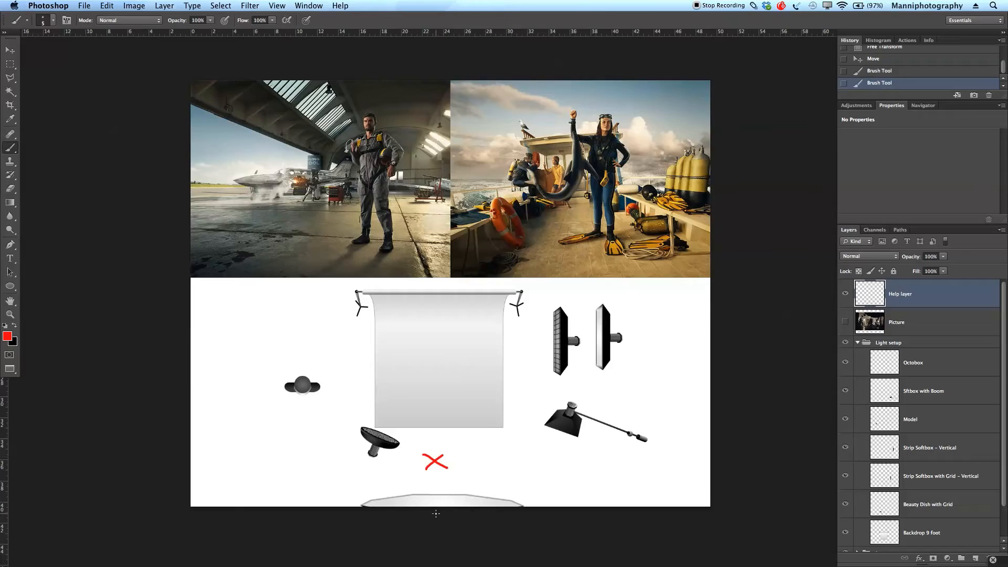
left_click(373, 379)
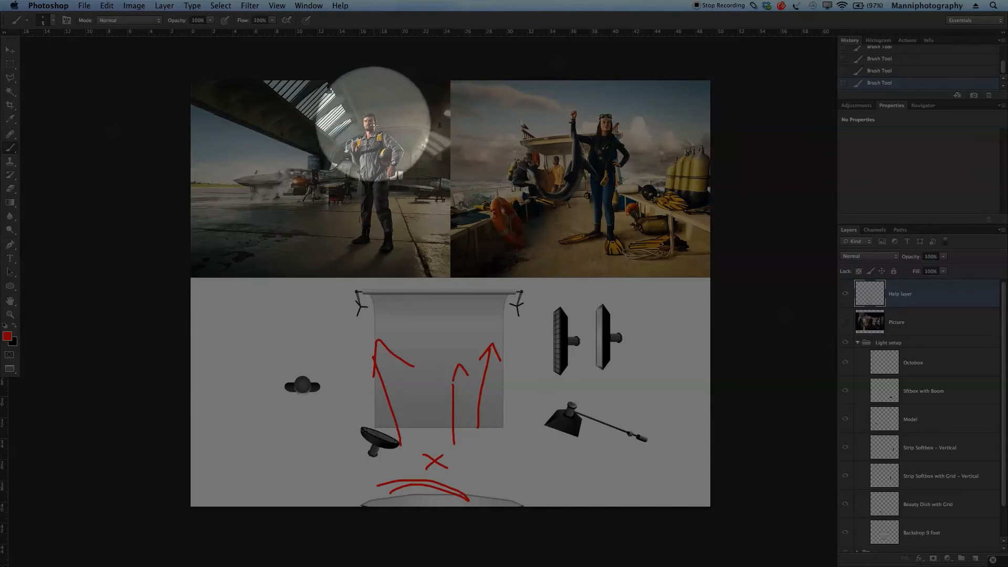
left_click(846, 322)
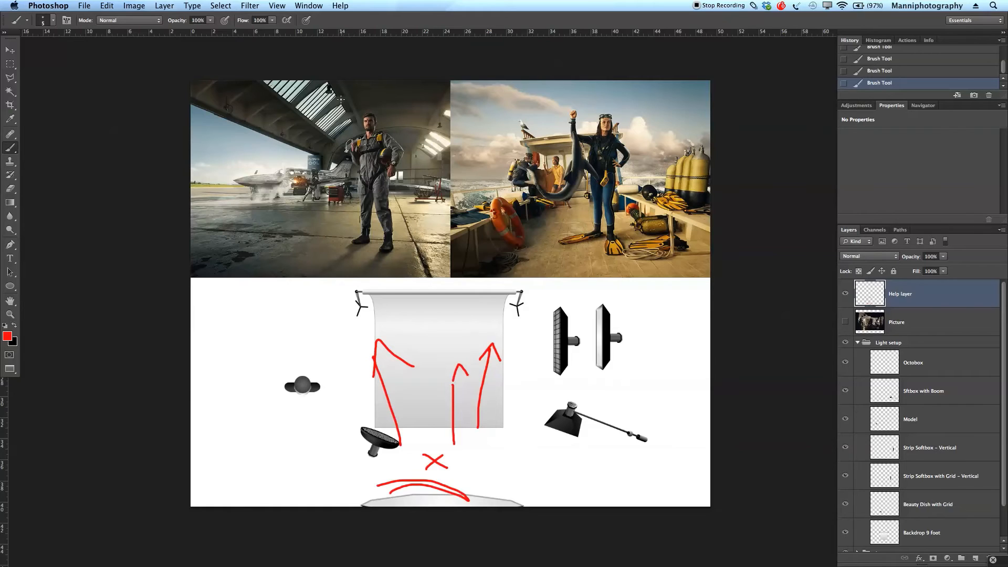
- Tilt the octabox at the bottom of the diagram with Free Transform
left_click(912, 362)
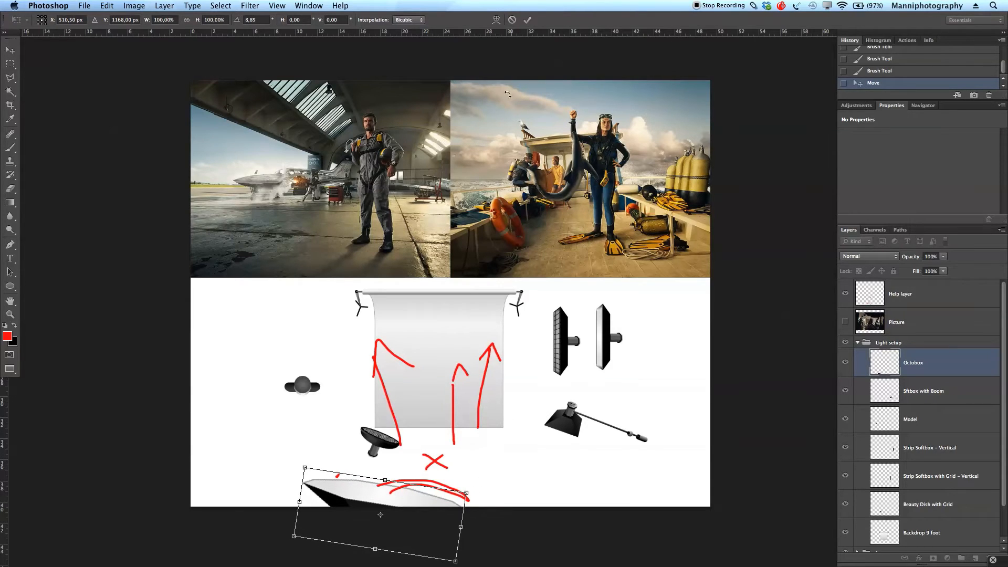
left_click_drag(378, 501, 339, 483)
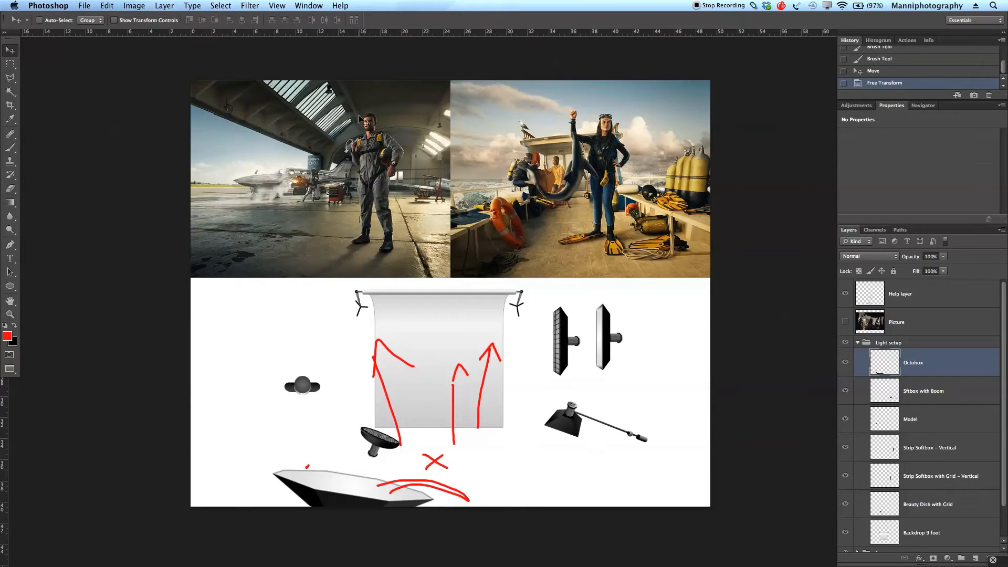
mouse_move(974, 440)
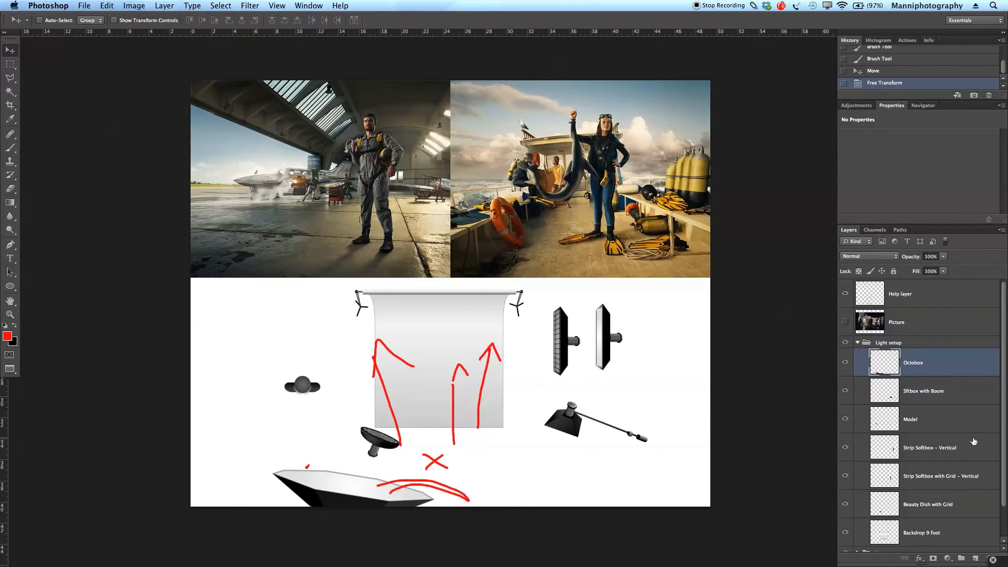
- Centre the model on the backdrop and rotate the Beauty Dish with Grid toward it
left_click(927, 503)
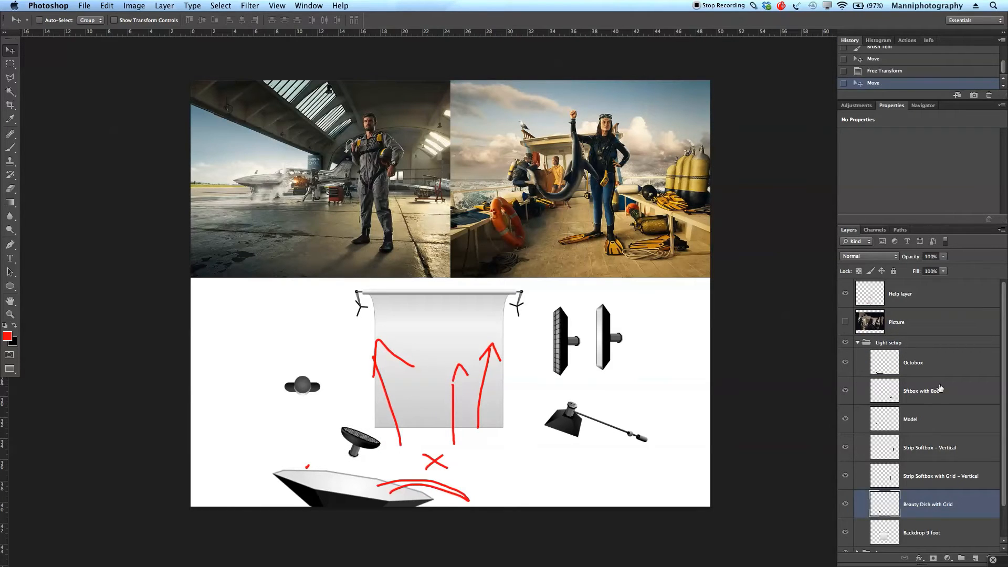
left_click_drag(302, 385, 418, 386)
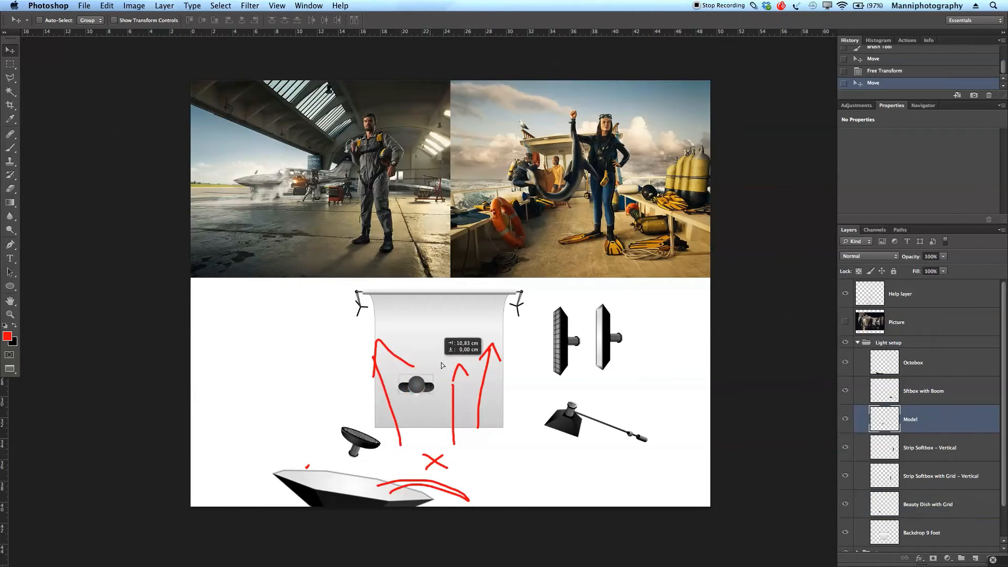
left_click_drag(417, 385, 440, 376)
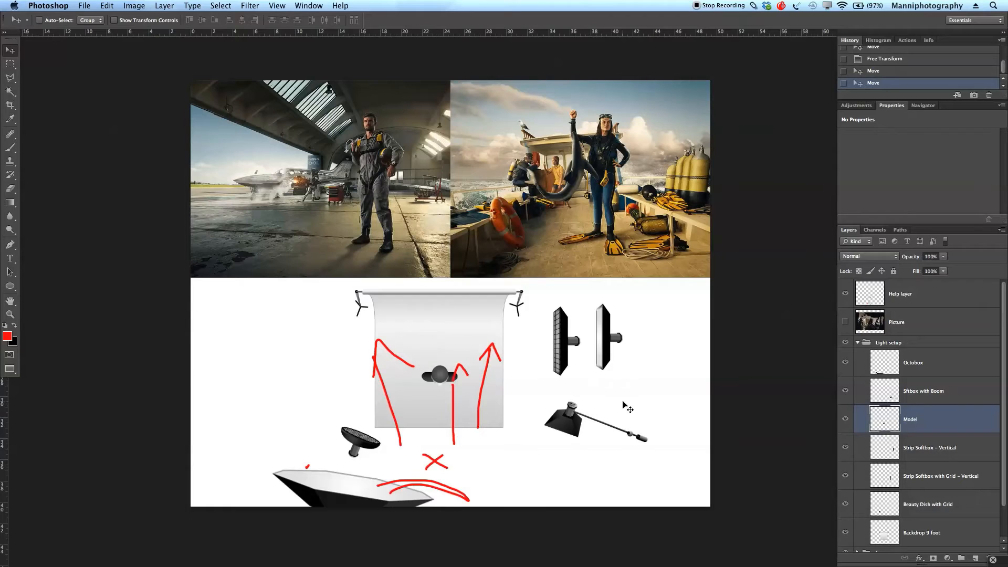
mouse_move(958, 513)
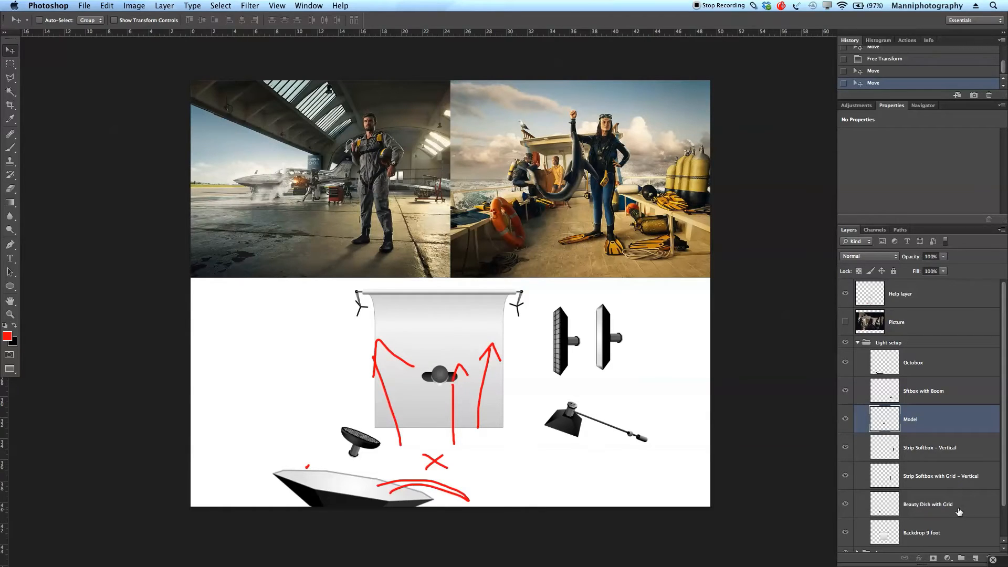
left_click(927, 504)
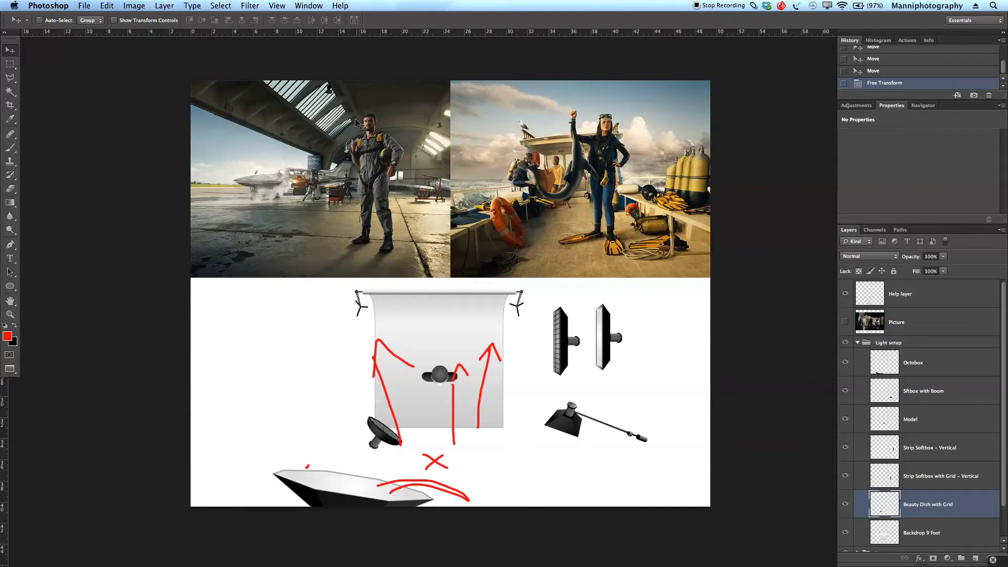
left_click(900, 294)
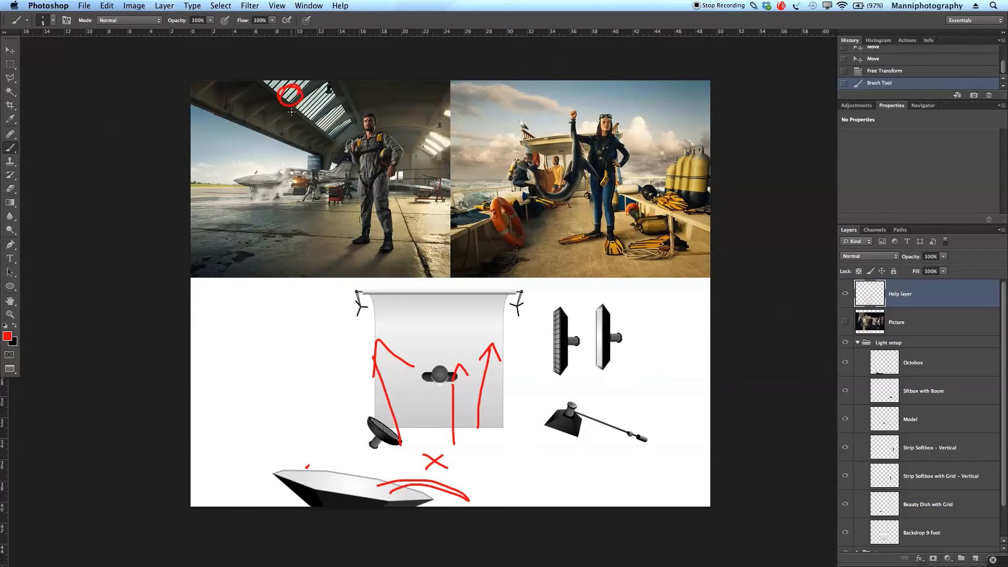
- Circle the hangar skylight in red and draw lines from it to the pilot's lit chest
left_click_drag(291, 103, 293, 219)
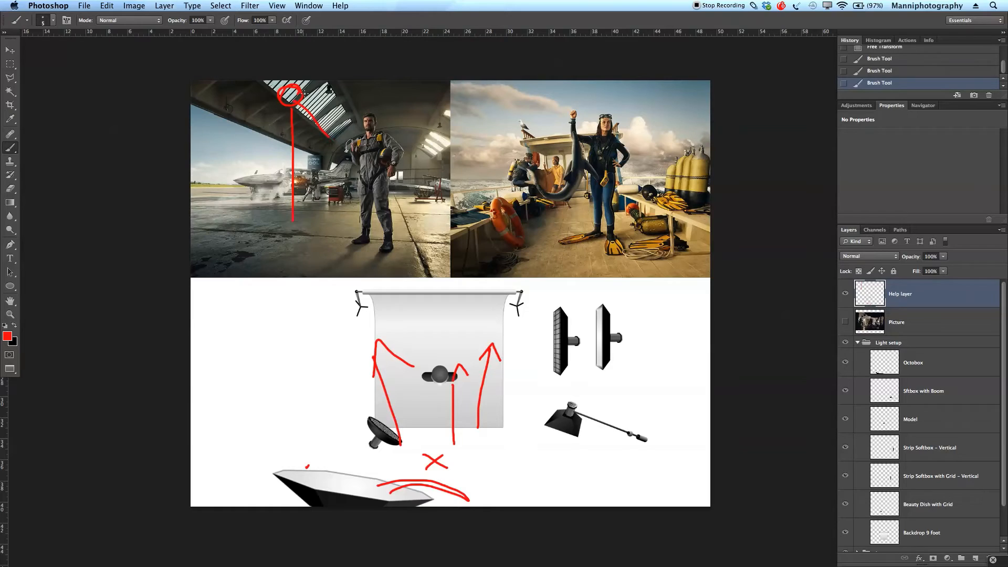
left_click_drag(290, 96, 366, 144)
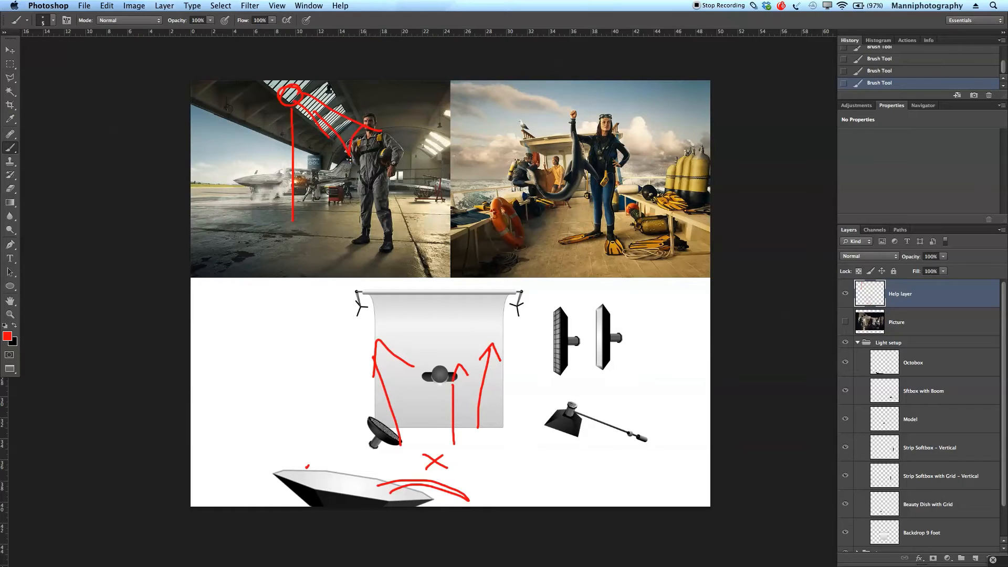
left_click_drag(347, 125, 360, 148)
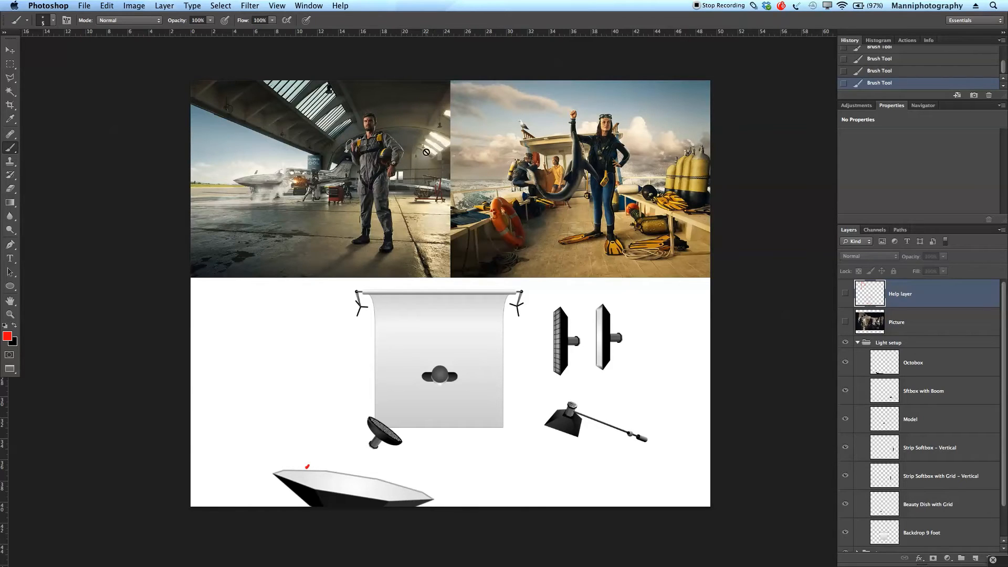
mouse_move(421, 133)
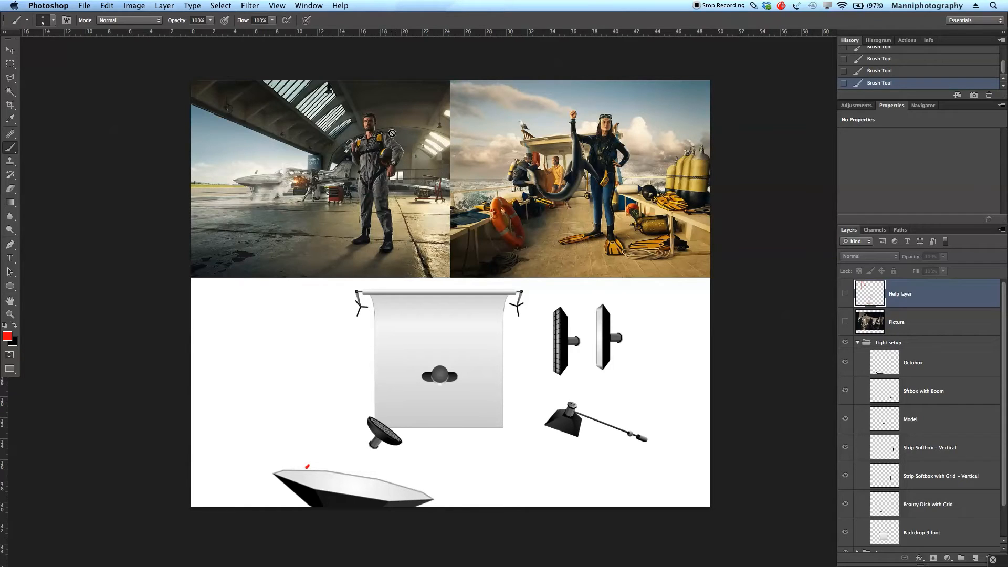
mouse_move(871, 403)
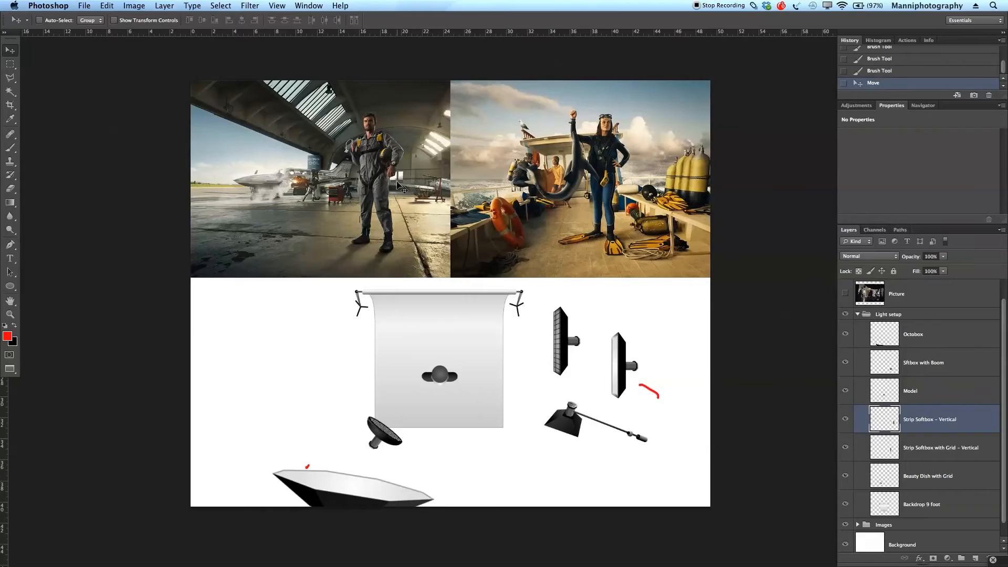
mouse_move(499, 308)
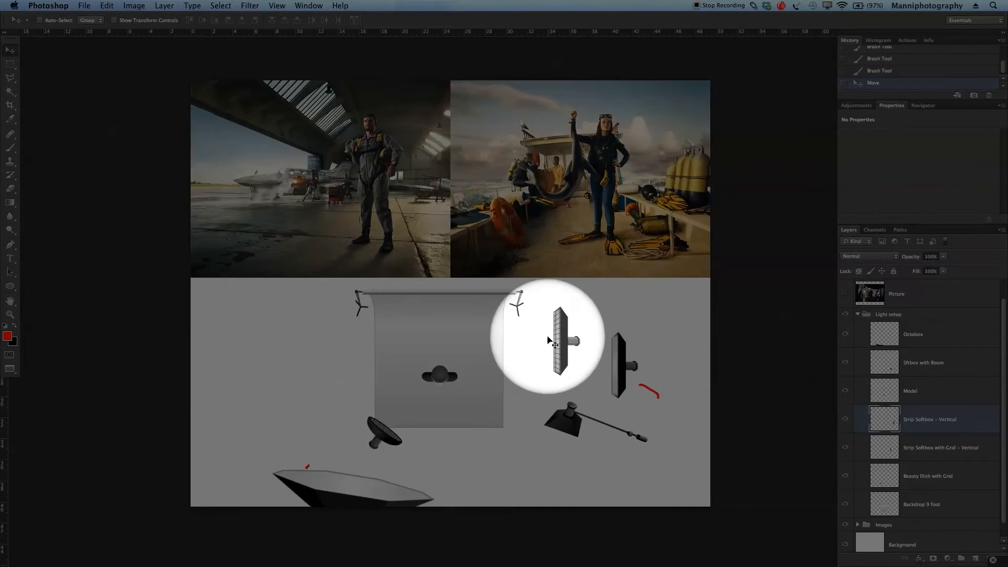
- Drag the Strip Softbox with Grid – Vertical to the backdrop's top-right corner
left_click_drag(556, 340, 629, 366)
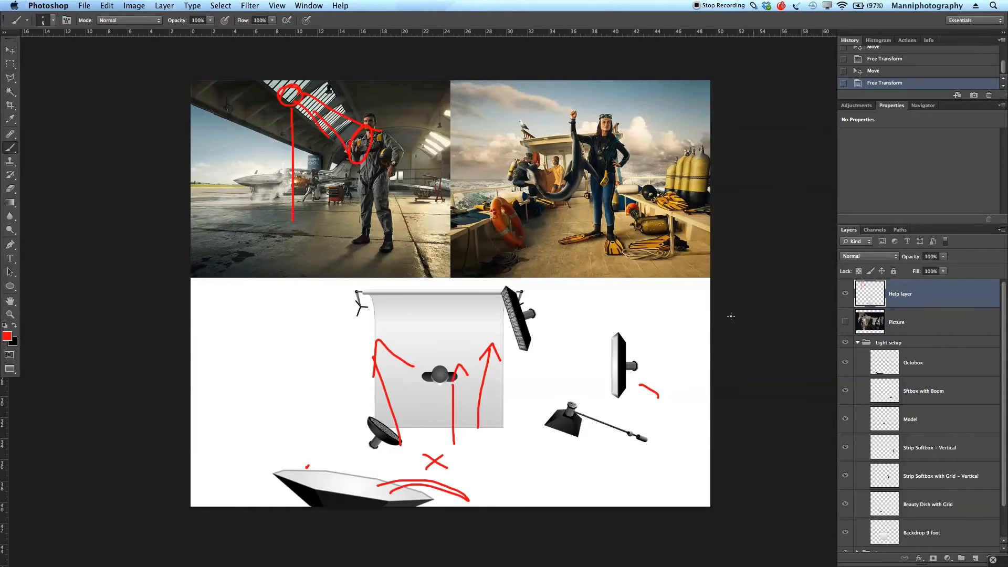
- Sketch red light rays across the backdrop, then move the Softbox with Boom over the model
left_click_drag(428, 351, 503, 297)
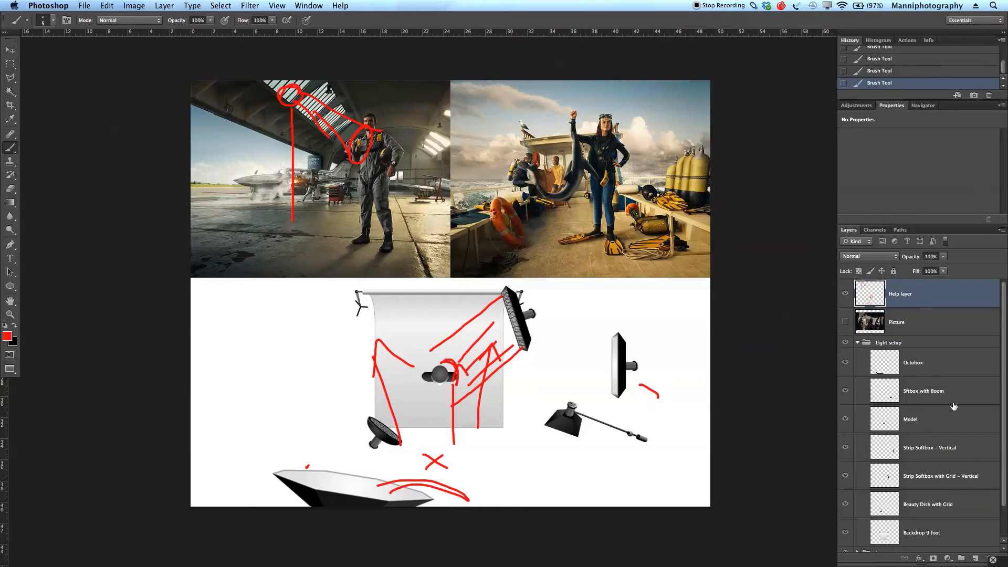
left_click(928, 504)
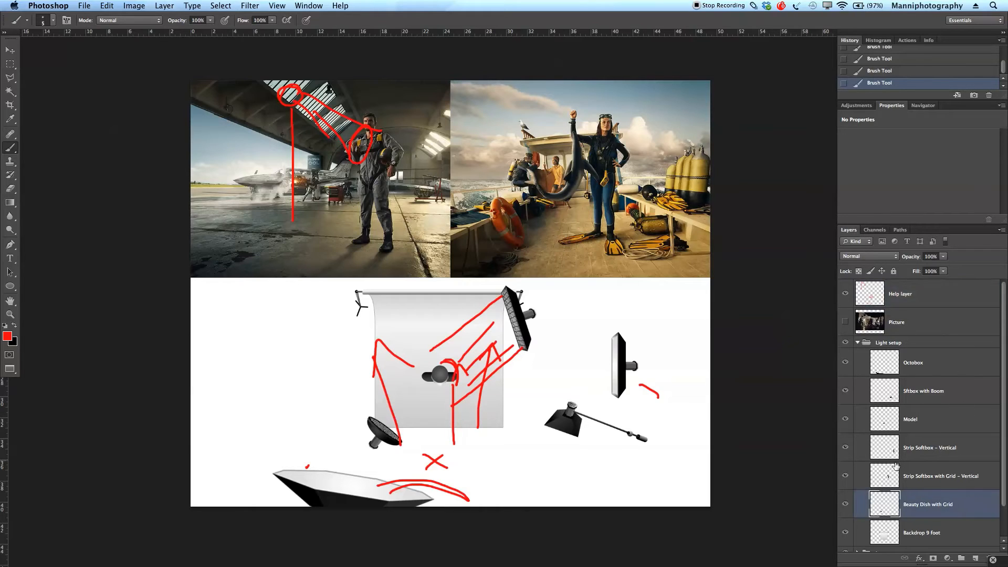
left_click(922, 390)
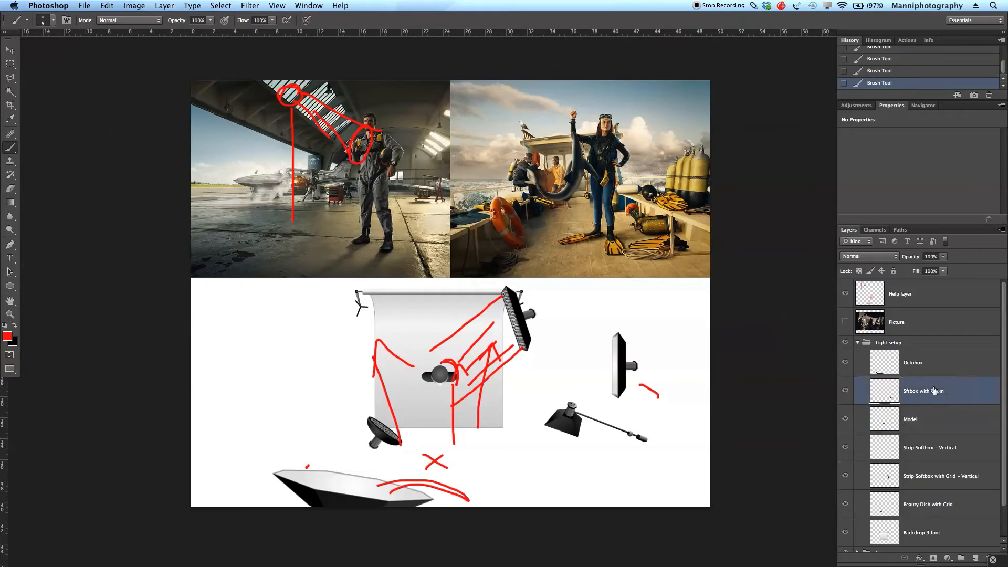
left_click(9, 50)
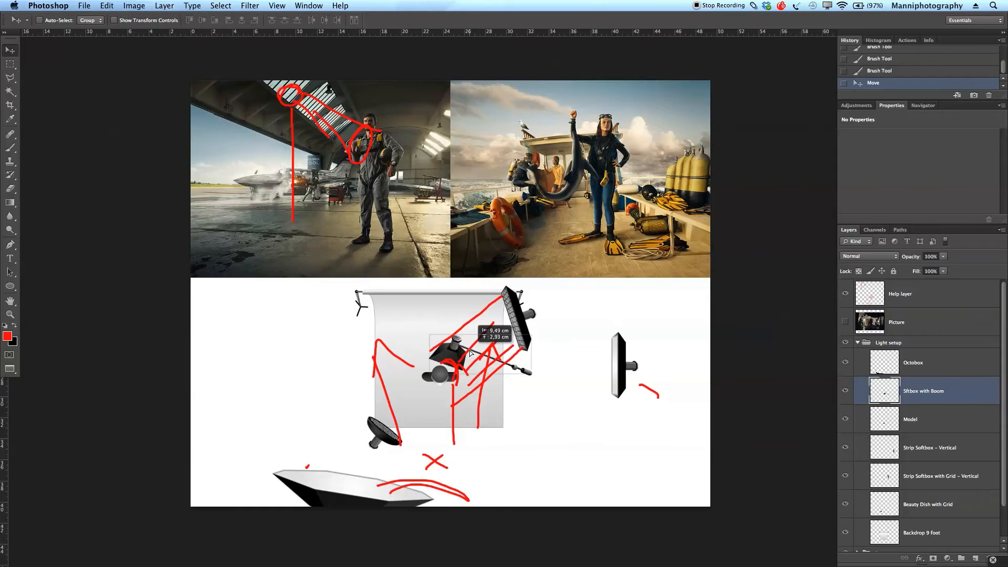
left_click_drag(456, 348, 514, 351)
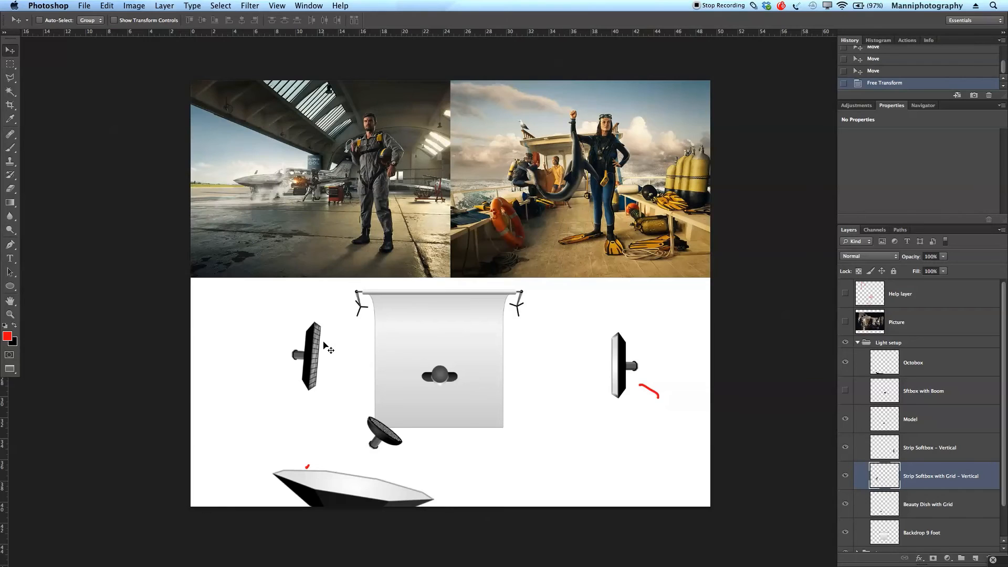
mouse_move(533, 173)
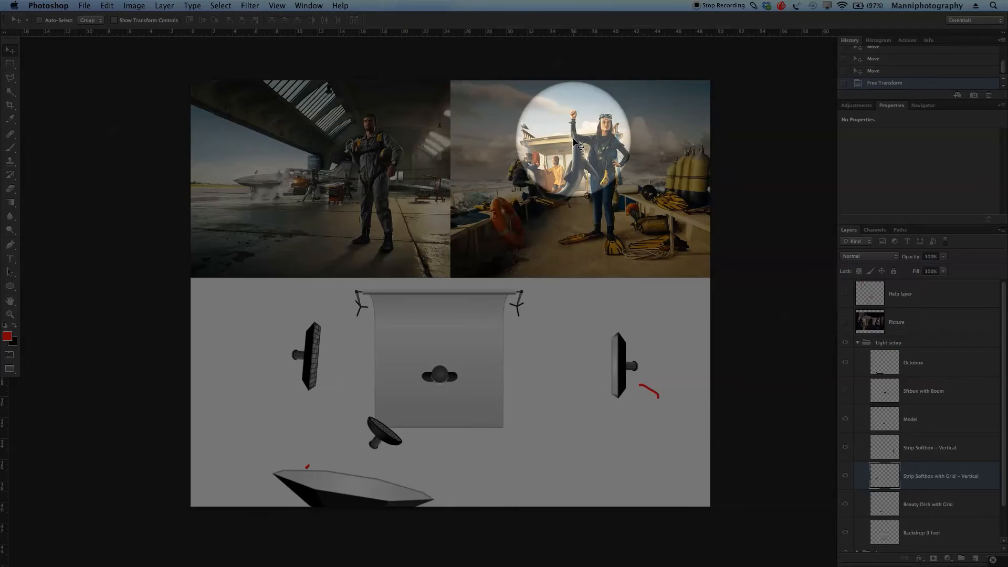
- Move the gridded strip softbox to the left of the backdrop
left_click_drag(575, 145, 575, 173)
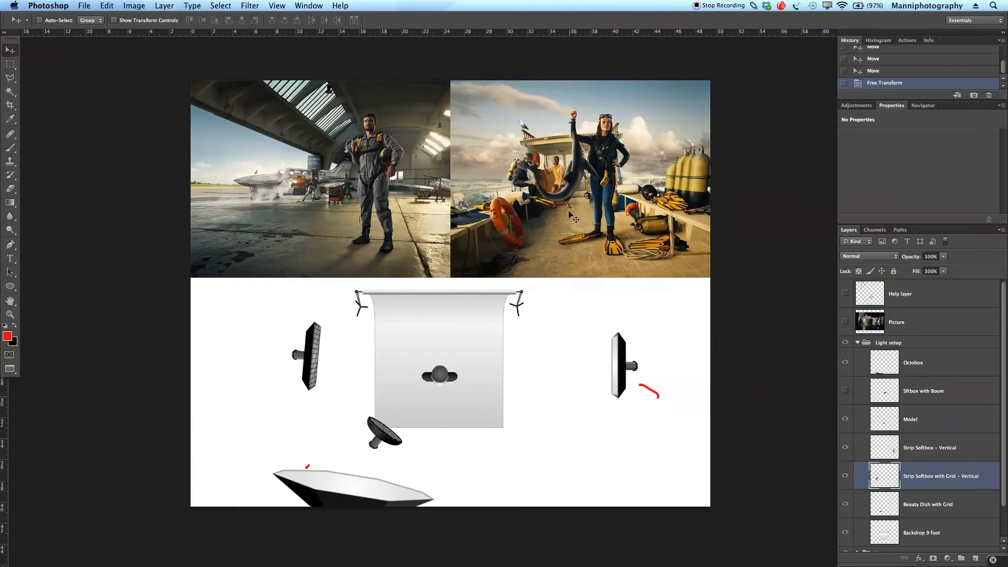
mouse_move(557, 273)
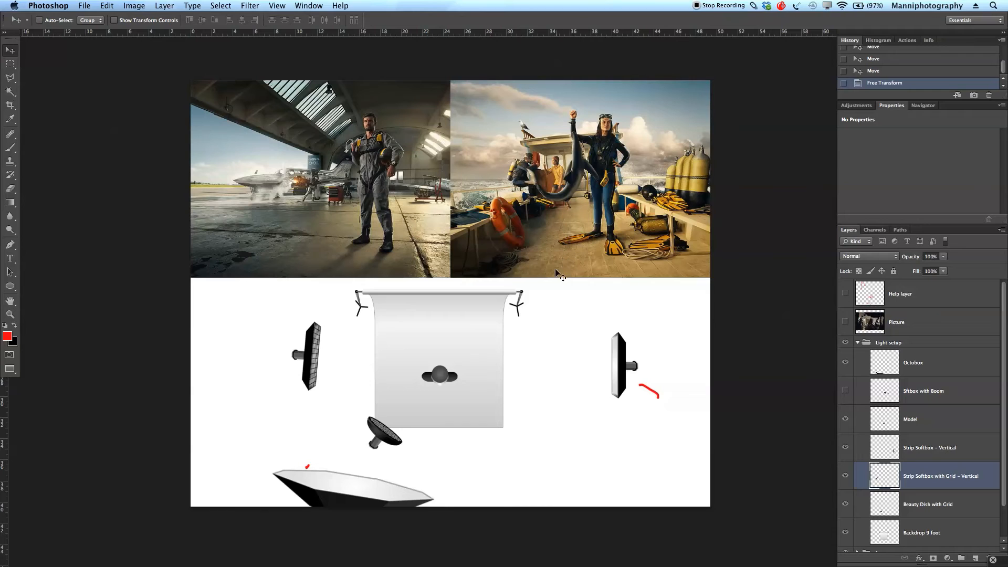
mouse_move(467, 262)
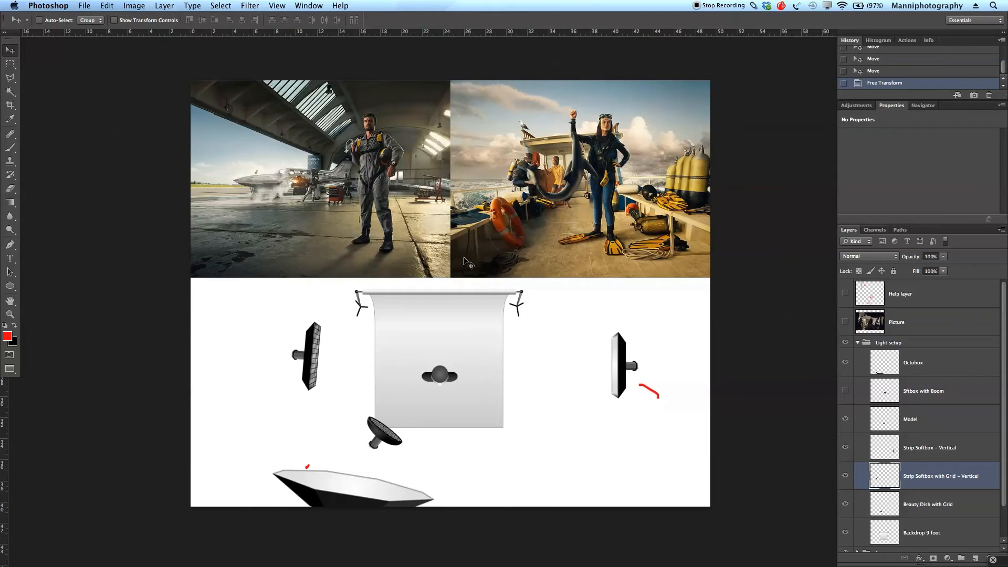
mouse_move(628, 168)
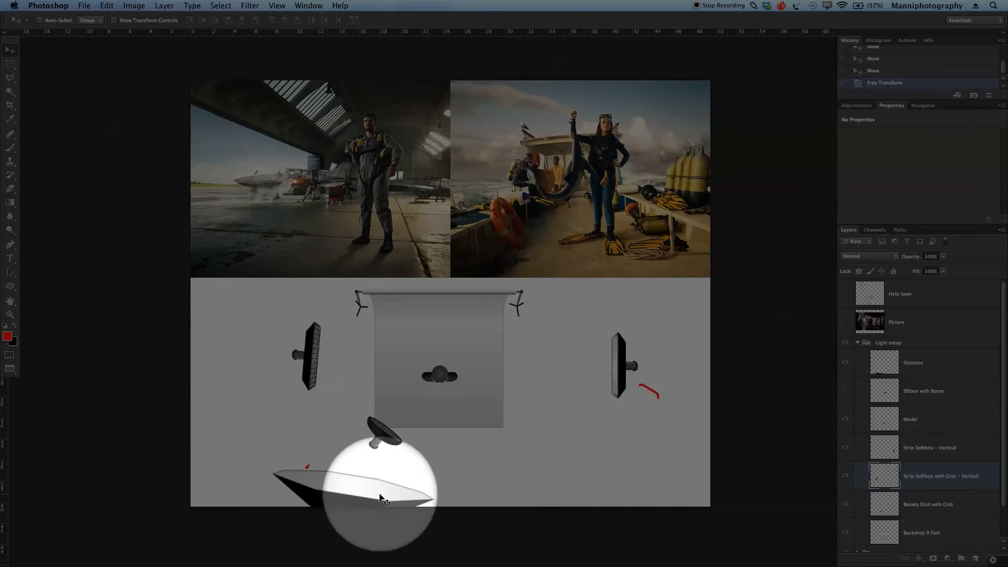
left_click_drag(382, 498, 439, 376)
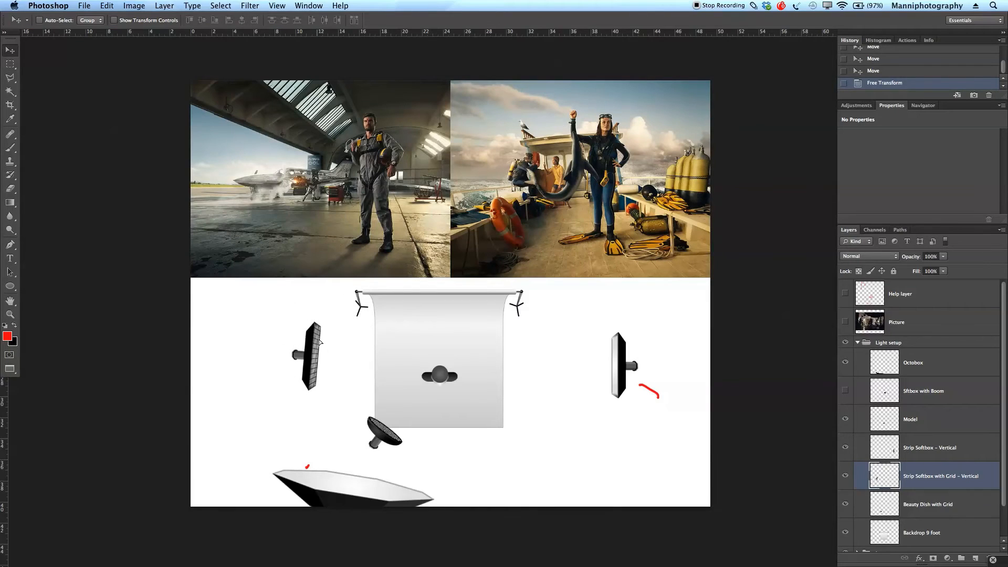
- Rotate the left strip softbox about 20° toward the model and confirm
left_click_drag(312, 357, 327, 369)
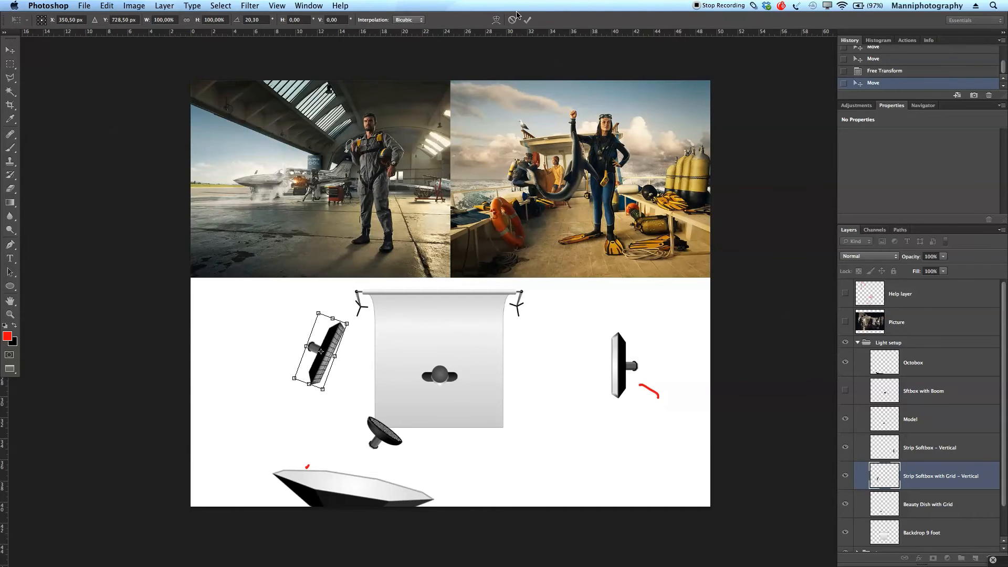
left_click(526, 18)
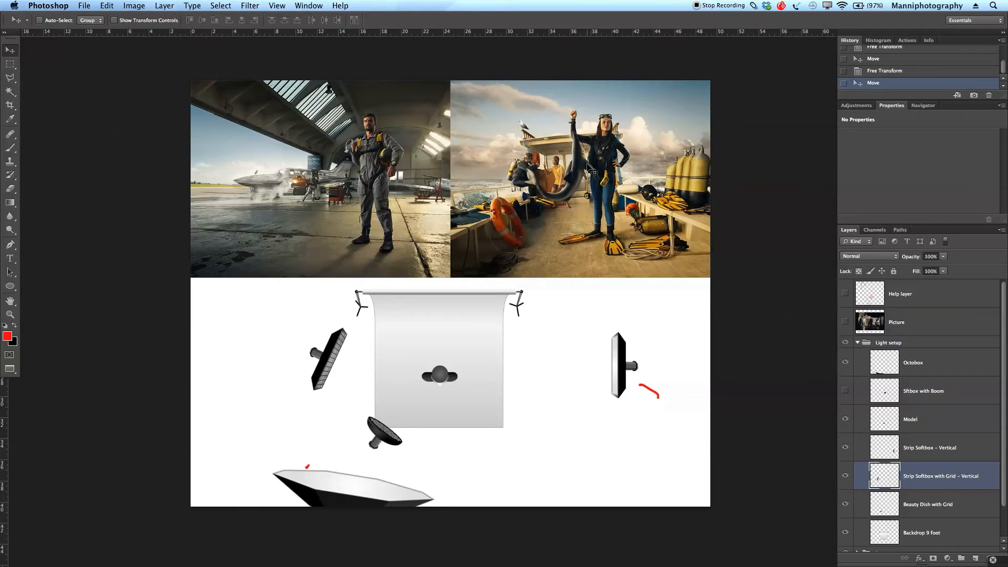
mouse_move(500, 305)
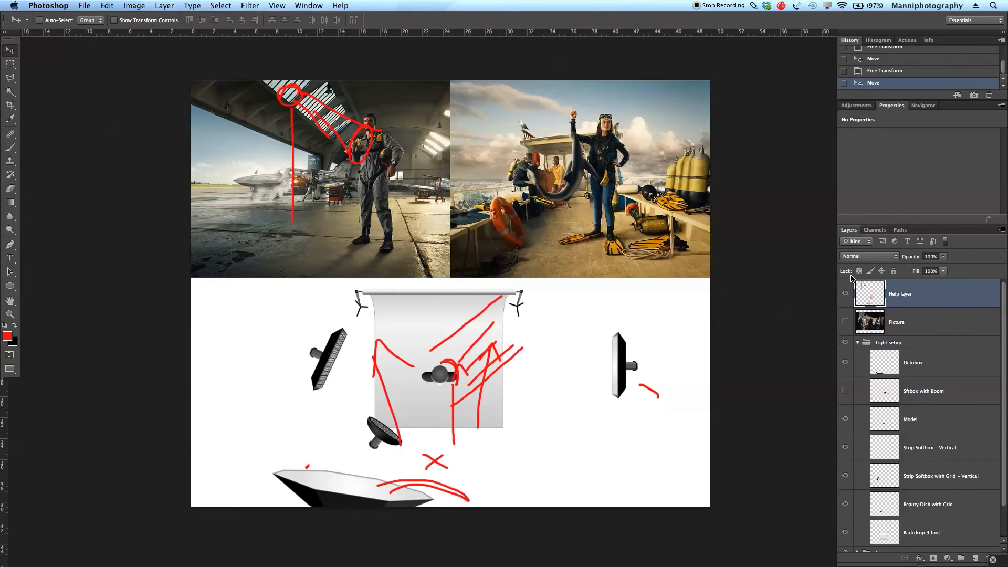
- Paint thick red strokes across the backdrop and a diagonal bar right of the model
left_click(9, 77)
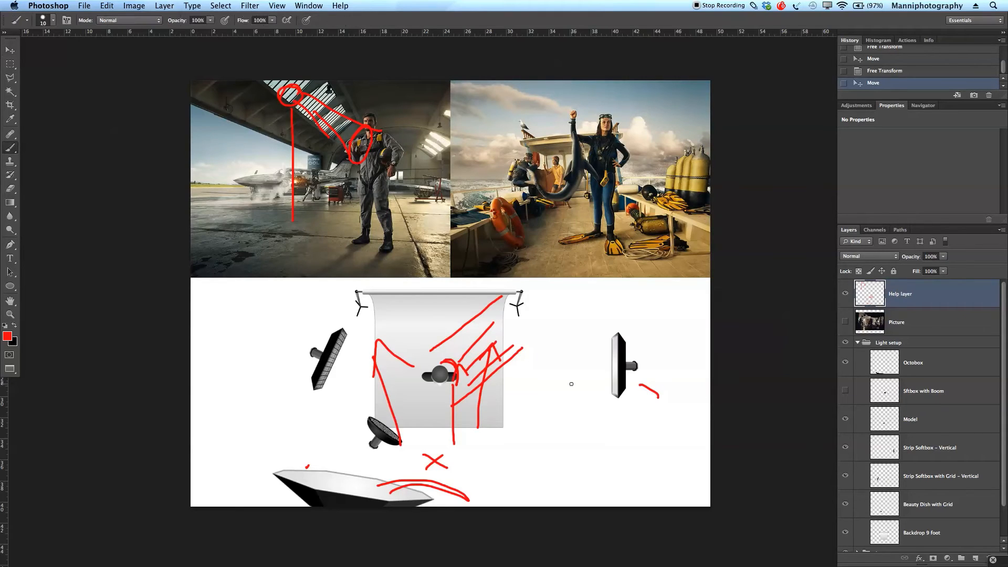
left_click_drag(503, 458, 552, 334)
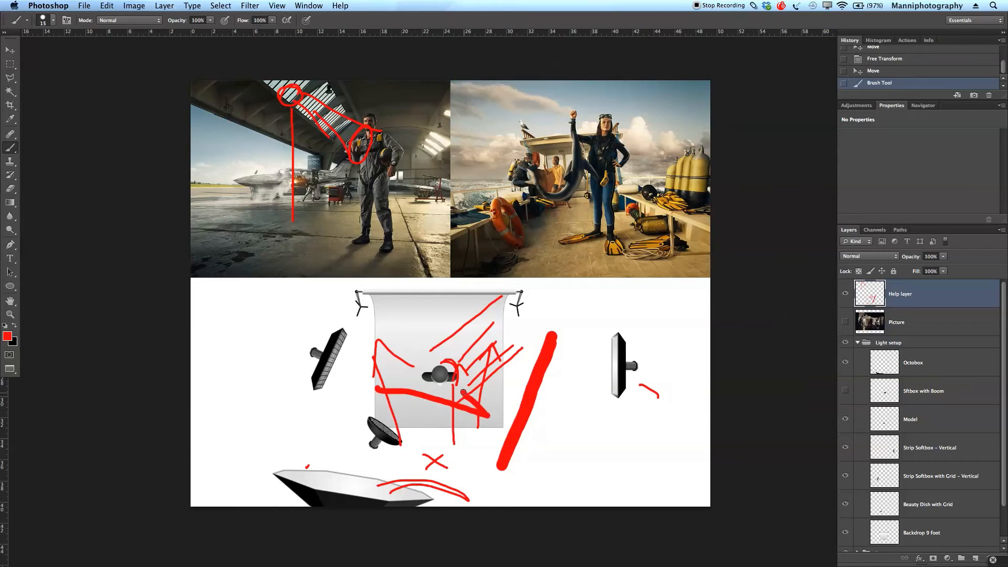
left_click_drag(436, 340, 527, 399)
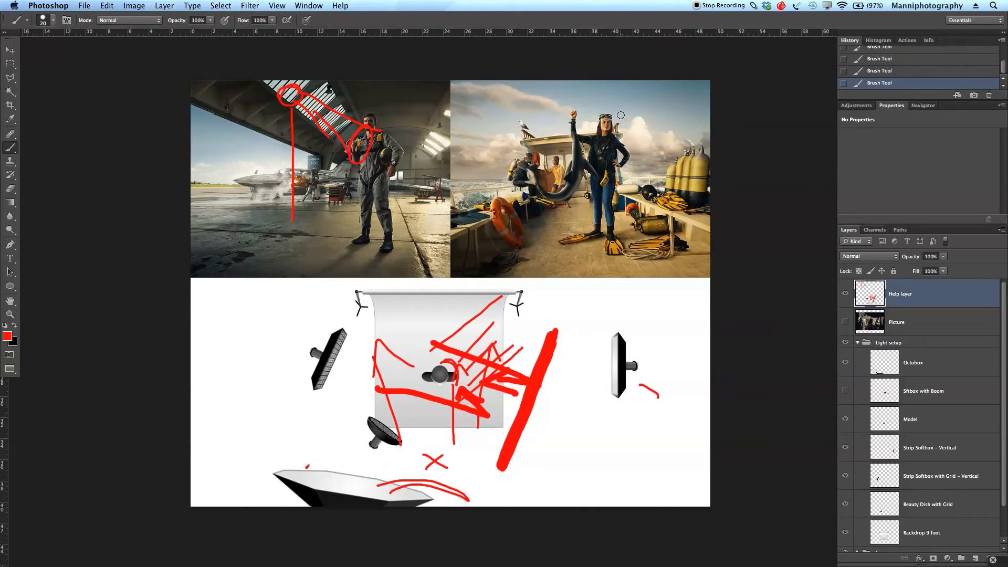
mouse_move(633, 69)
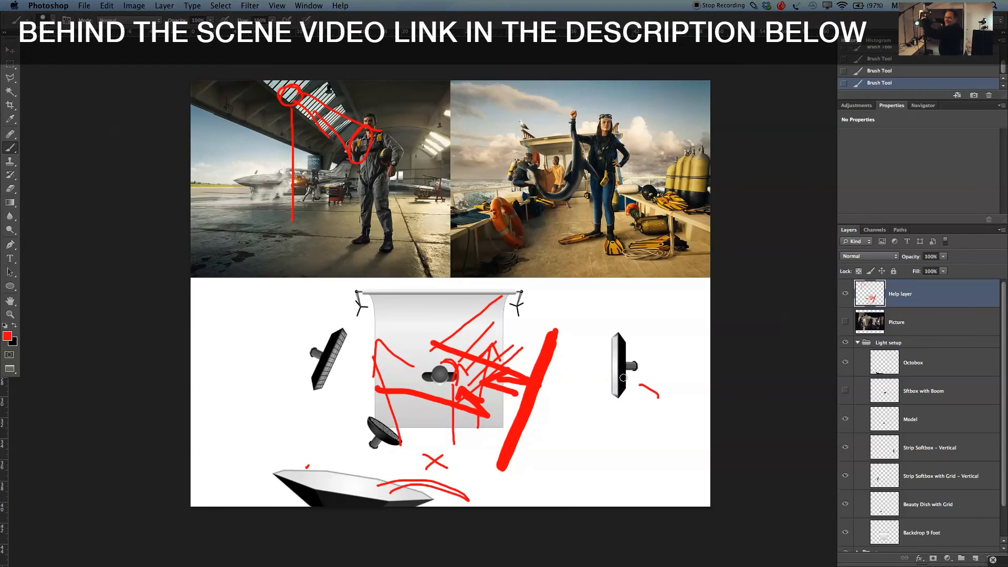
mouse_move(409, 473)
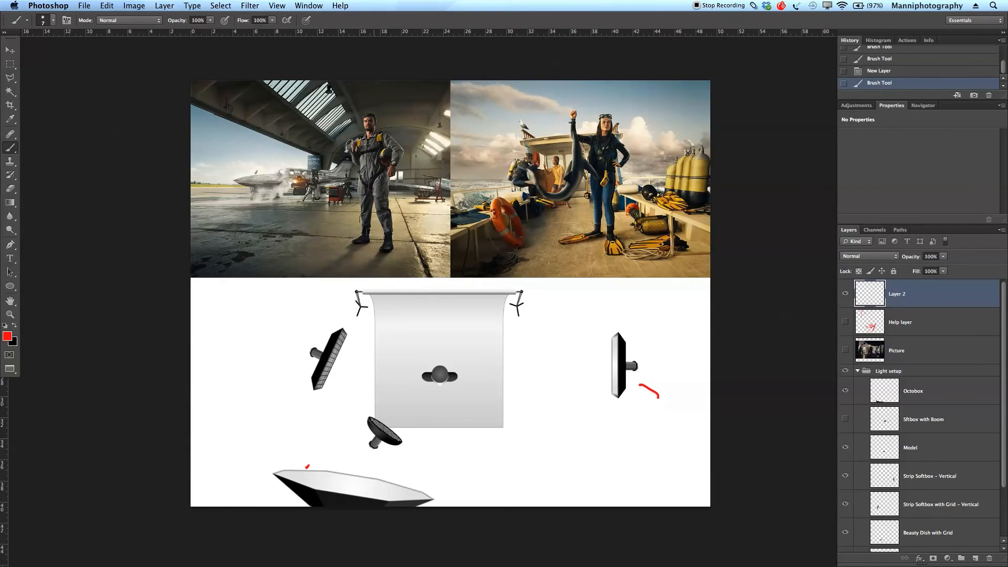
- Trace a red outline around the pilot and sketch a round head with lines to his right on Layer 2
left_click_drag(361, 180, 359, 245)
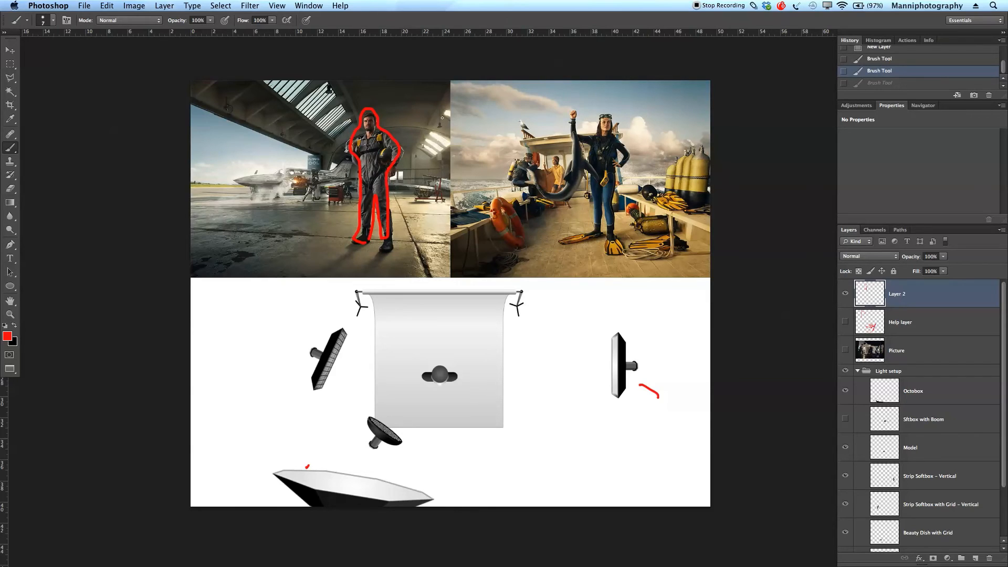
left_click_drag(428, 116, 440, 157)
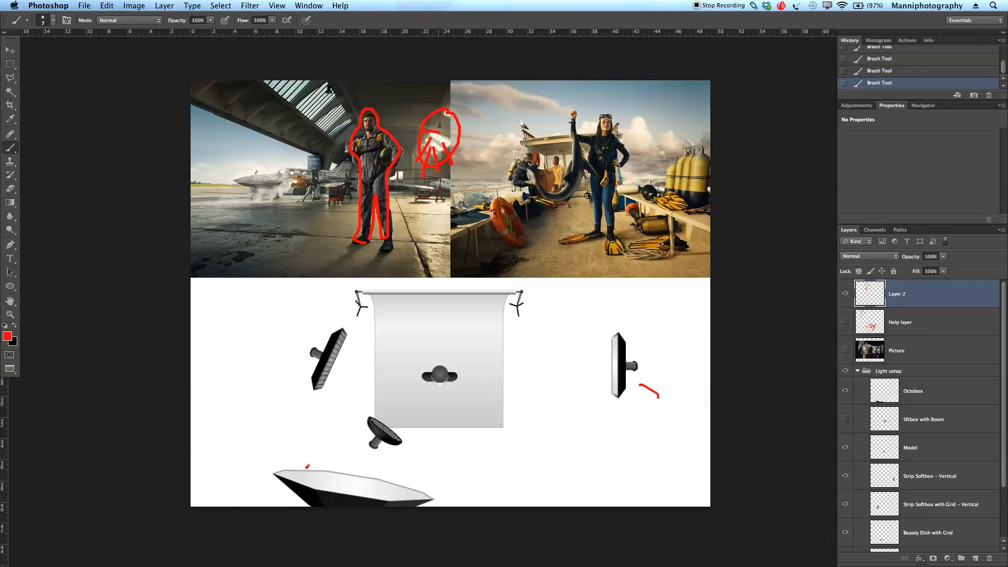
left_click_drag(424, 129, 447, 141)
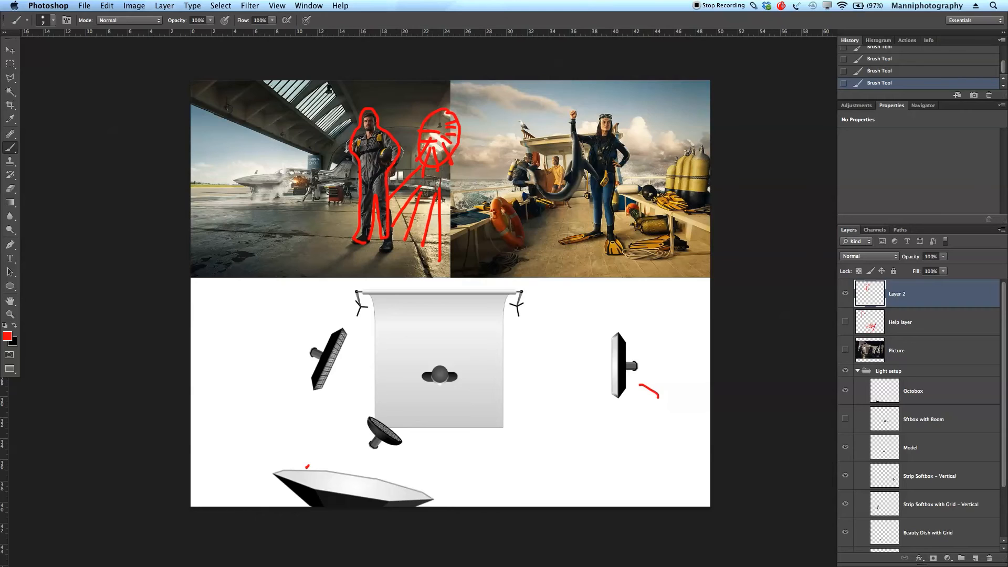
left_click(845, 293)
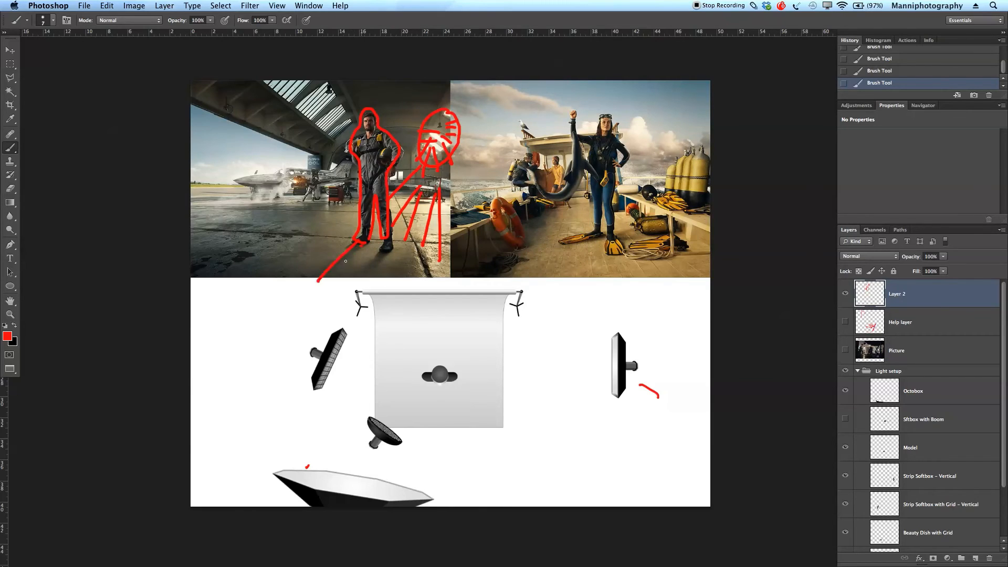
- Brush red lines under the pilot and circles with arrows over the hangar photo, then start Layer 4
left_click_drag(328, 283, 370, 270)
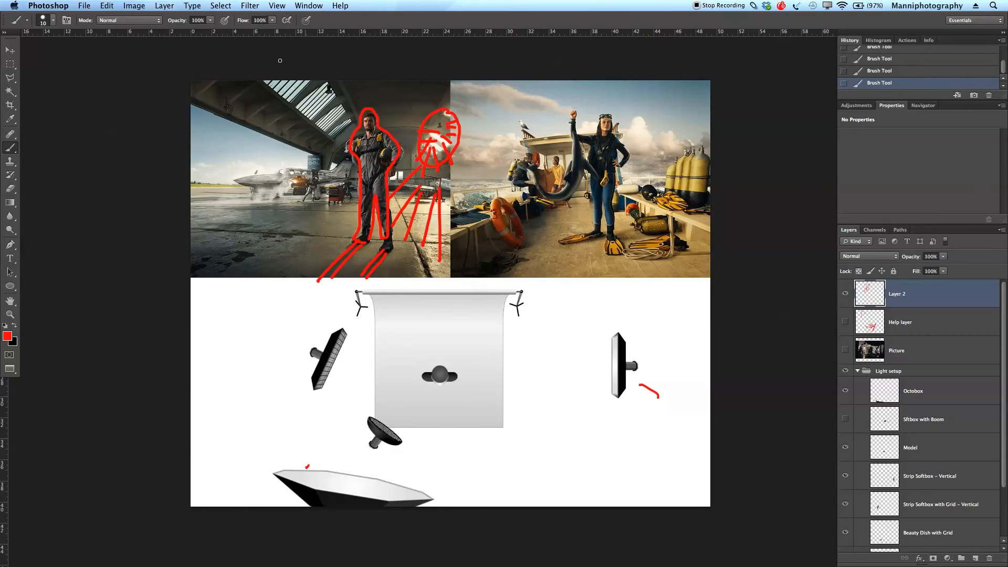
left_click_drag(222, 87, 436, 94)
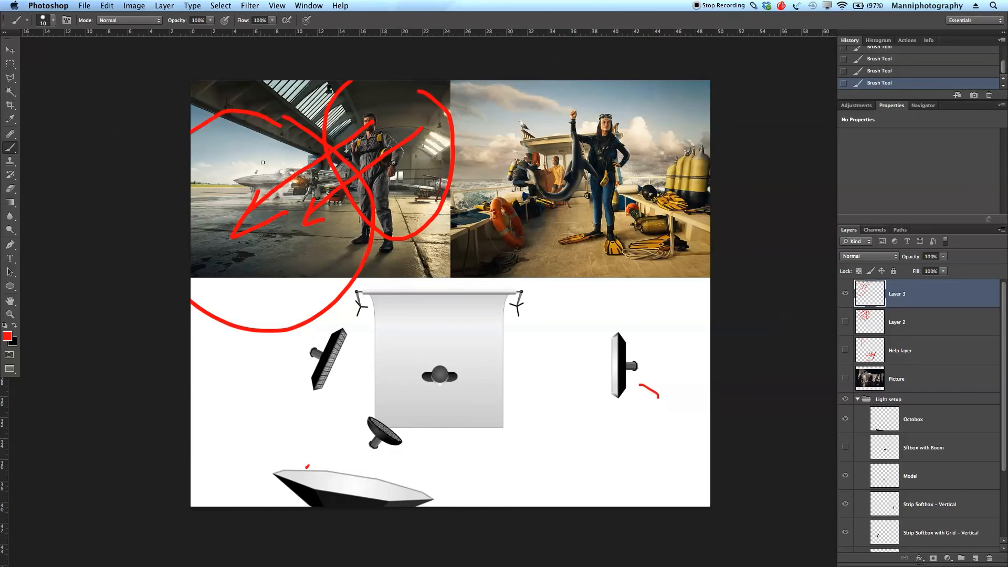
left_click(844, 293)
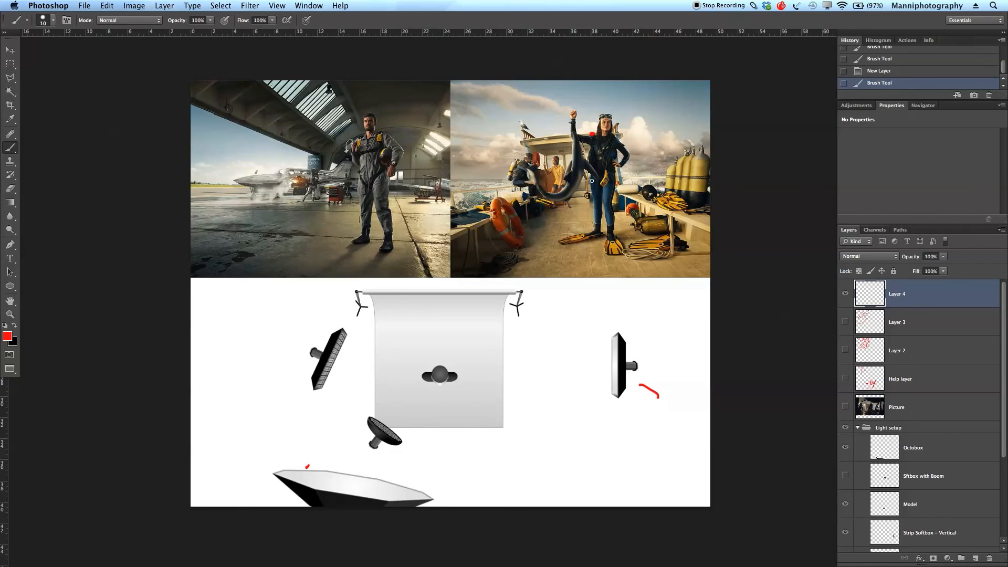
- Outline the boat, circle the crew and scribble over the diver photo in red, then start Layer 5
left_click_drag(447, 212, 527, 157)
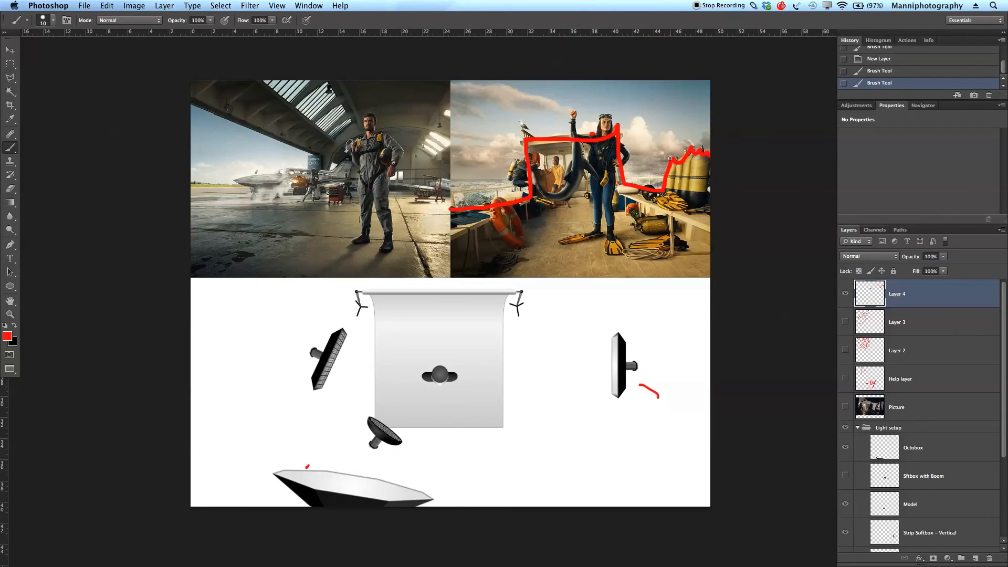
left_click_drag(560, 157, 546, 182)
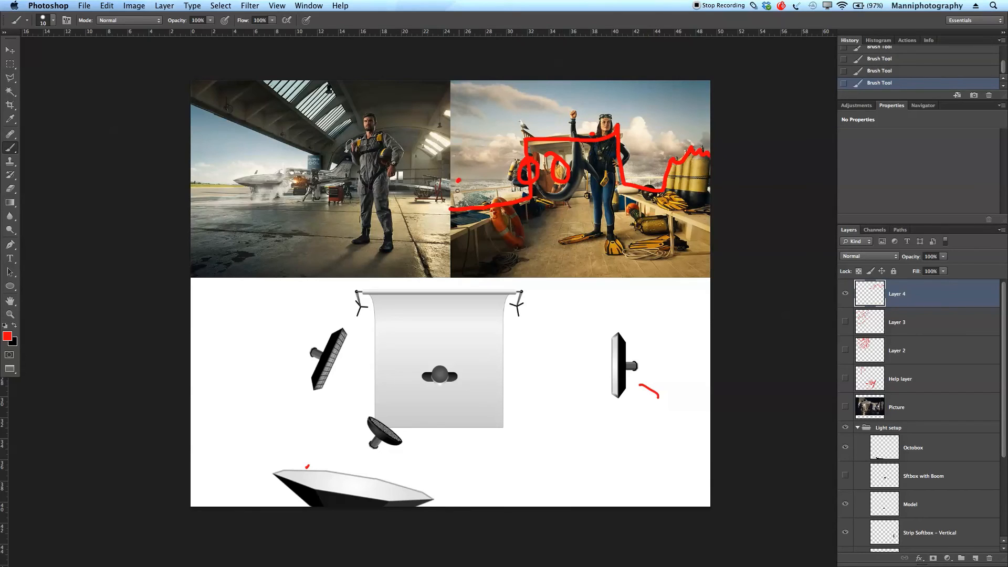
left_click_drag(460, 188, 505, 187)
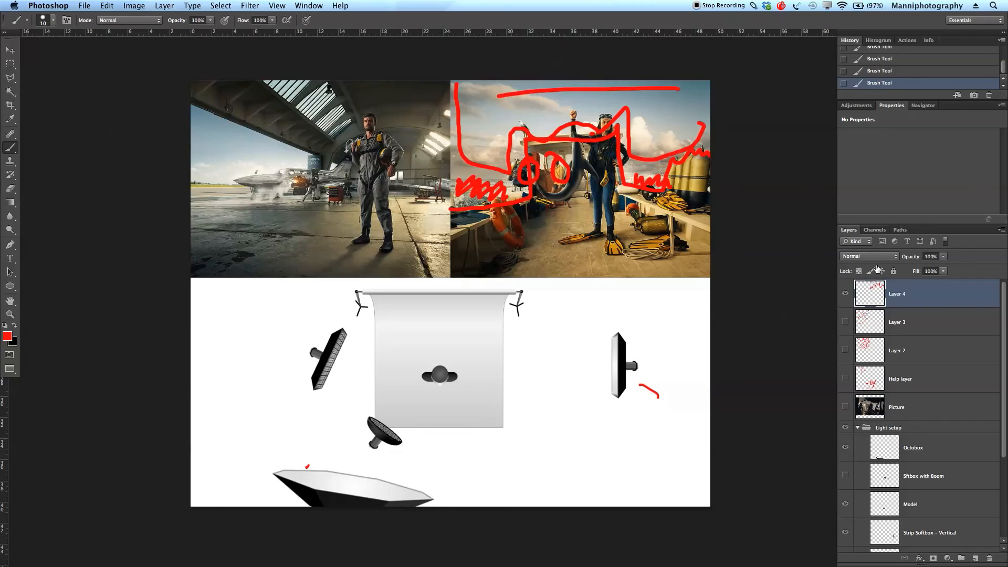
left_click(844, 293)
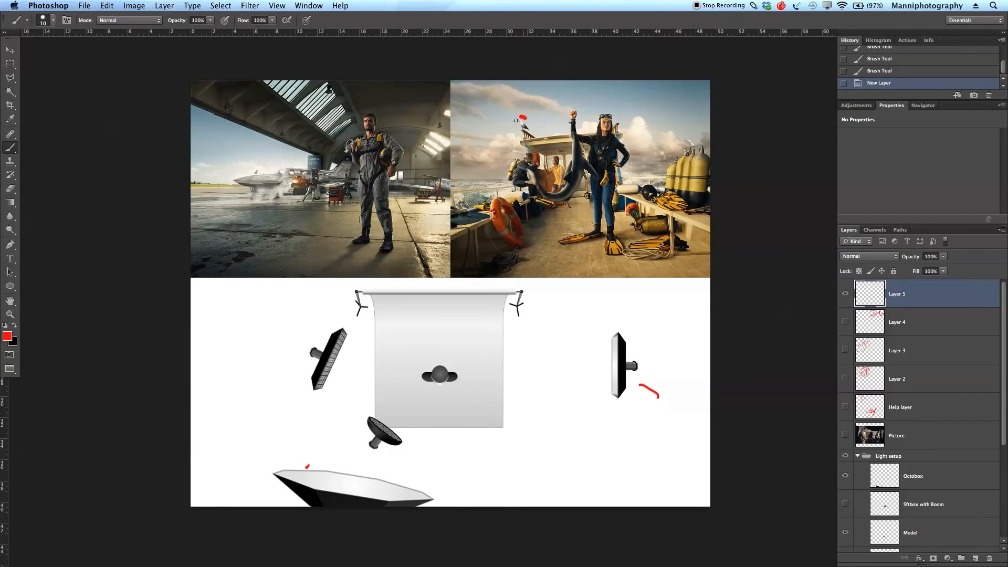
- Circle the seagull and deck ropes, add left hatch marks, border lines and a red 3 on the diver photo
left_click_drag(521, 115, 526, 132)
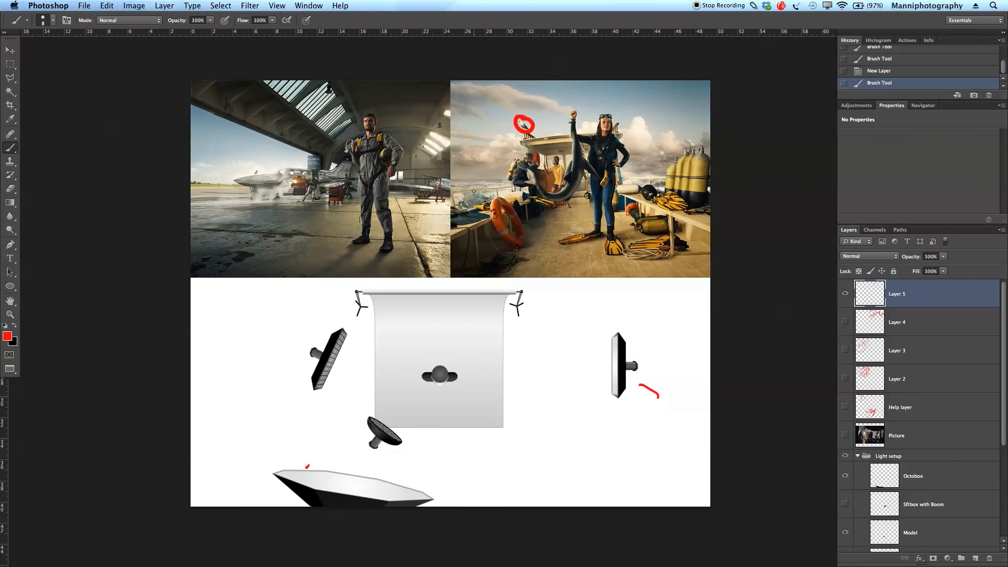
left_click_drag(454, 193, 488, 205)
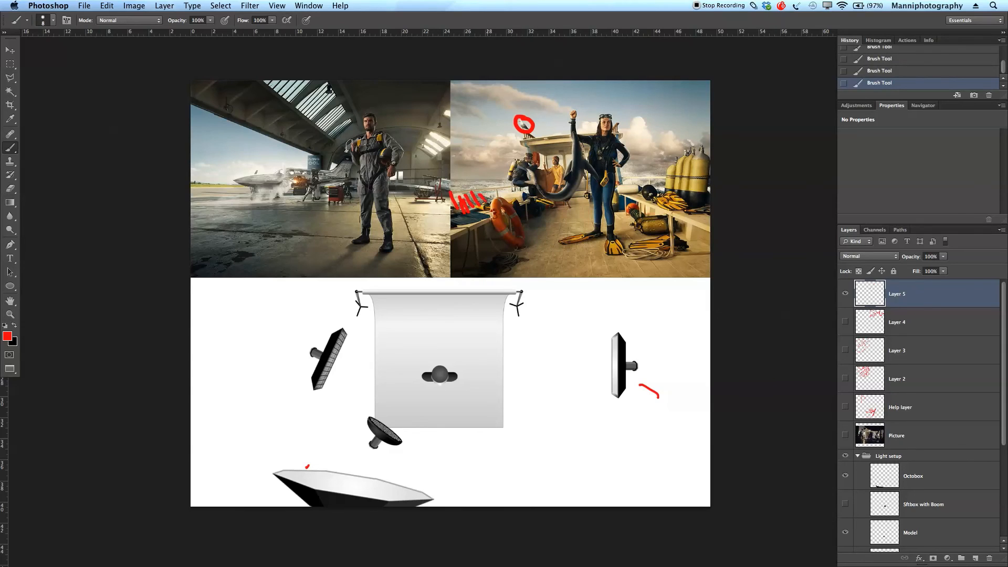
left_click_drag(623, 163, 648, 187)
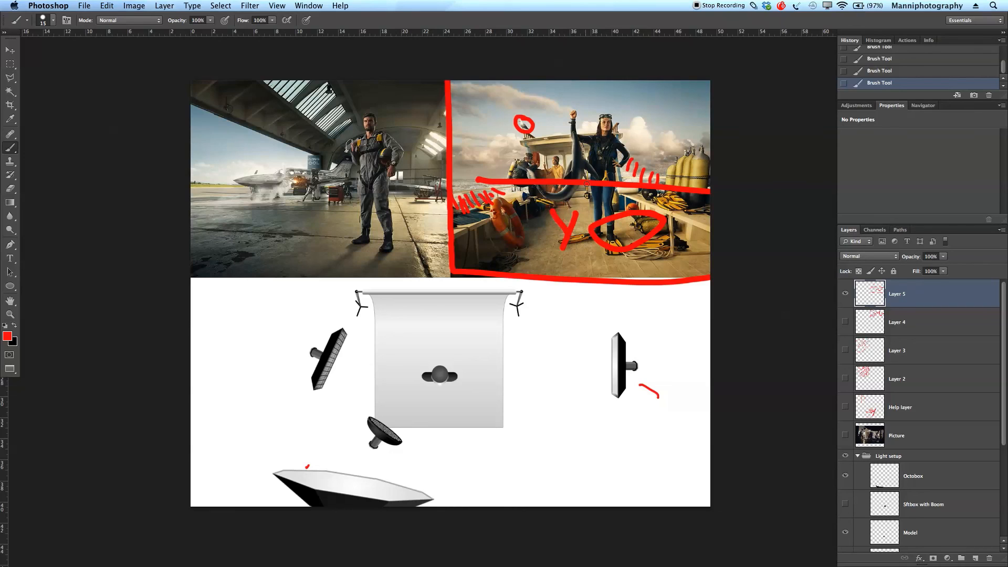
left_click_drag(556, 106, 566, 151)
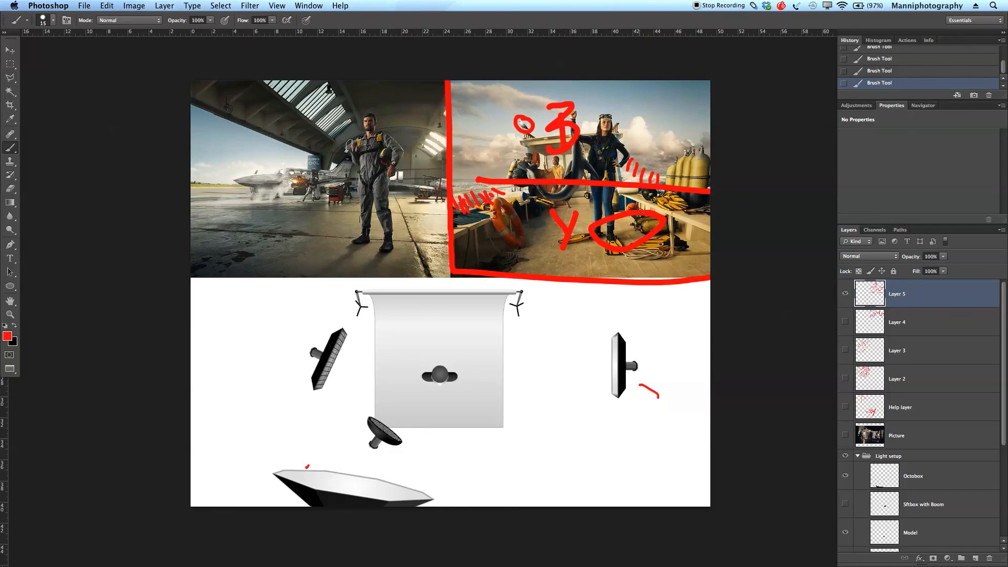
left_click_drag(671, 145, 670, 251)
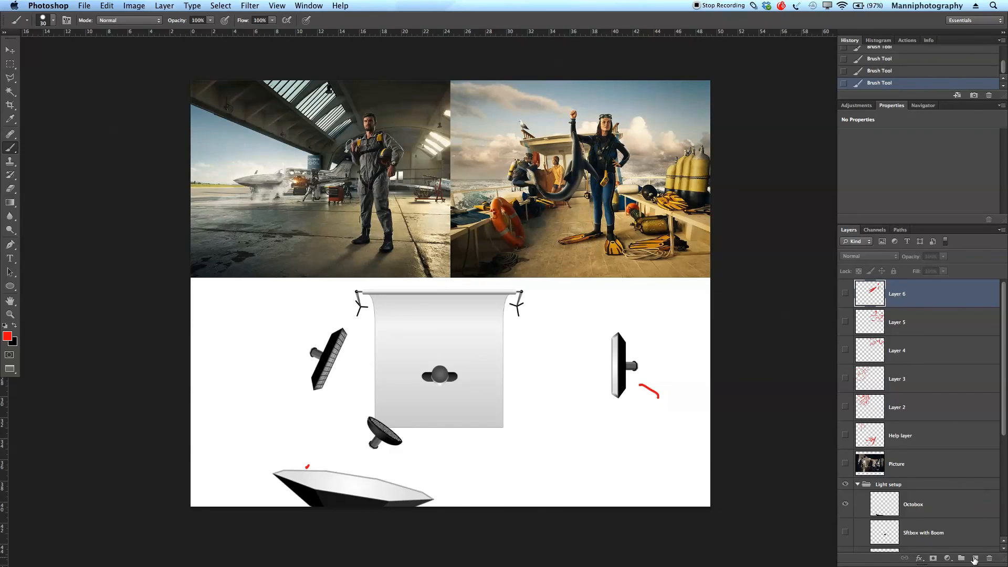
- Add Layer 7 and brush red marks on it over the diver photo, keeping annotations hidden
left_click(974, 557)
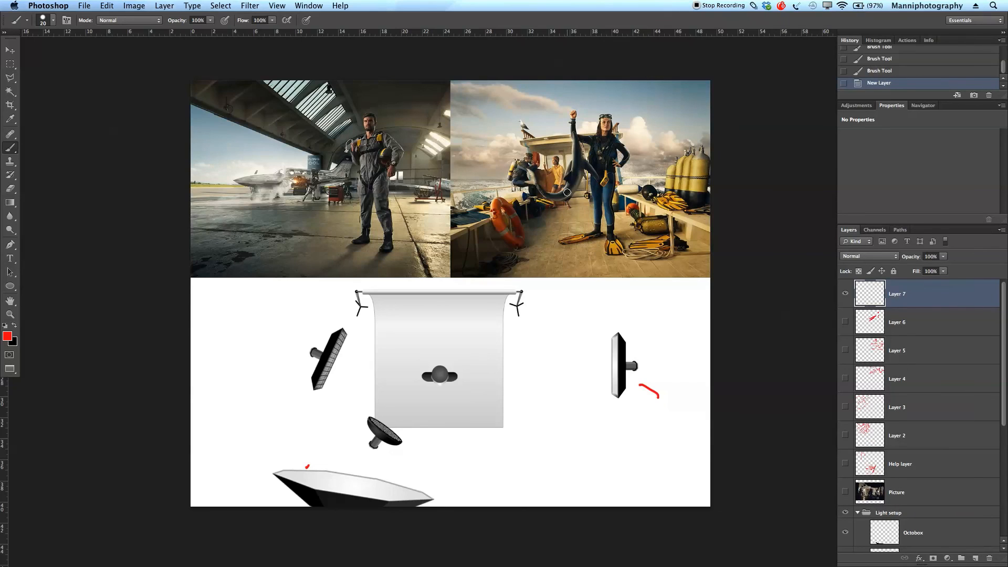
left_click_drag(582, 138, 563, 190)
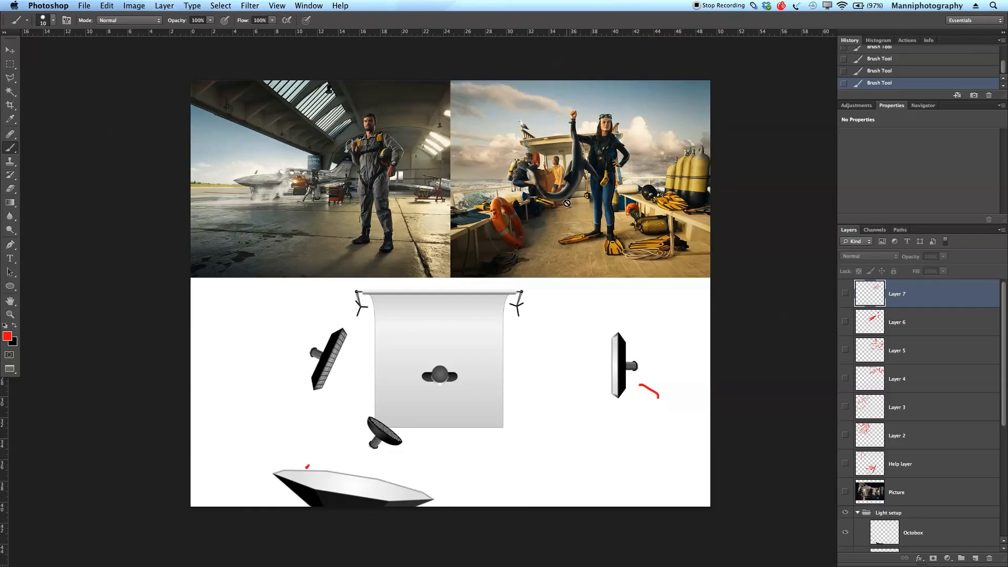
mouse_move(710, 195)
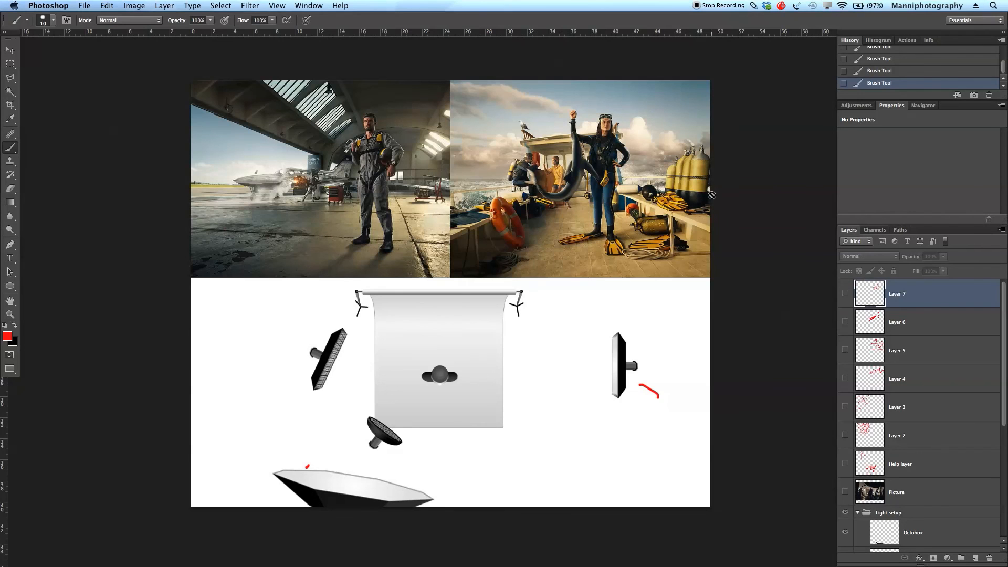